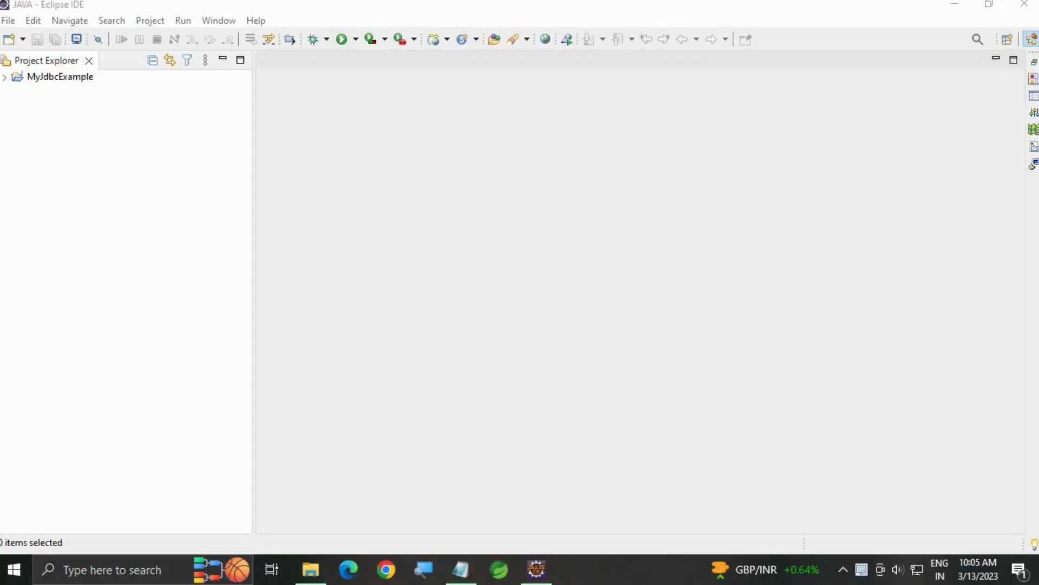
Expand and select MyJdbcExample to show JRE System Library (JavaSE-17) and src
left_click(6, 76)
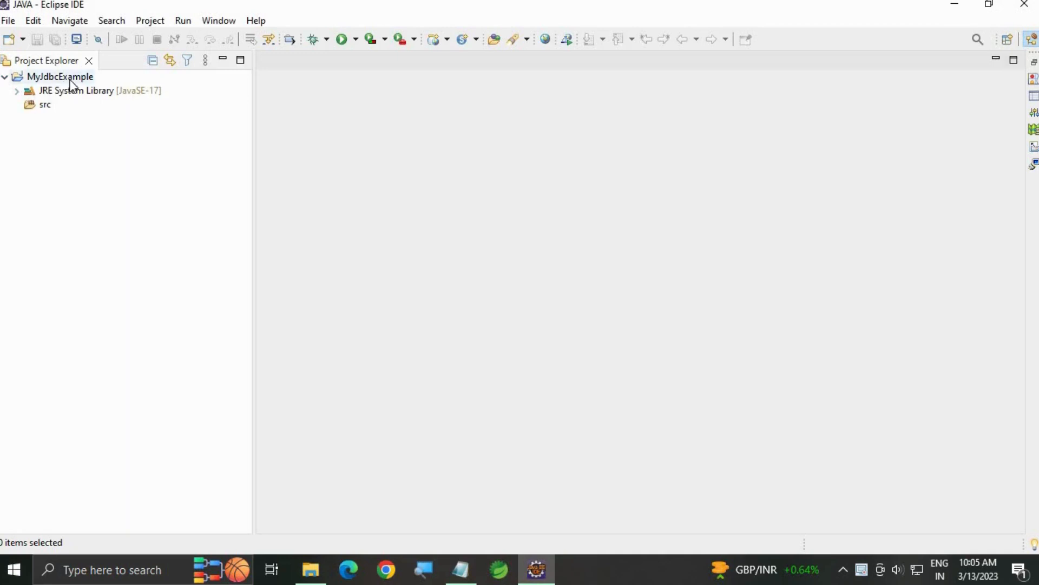
left_click(60, 76)
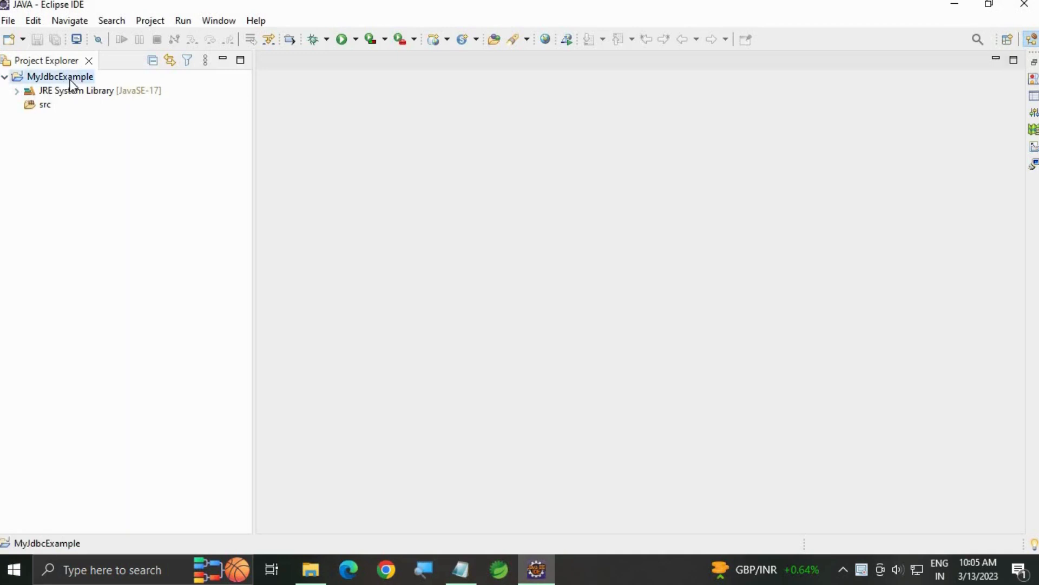
Create class JdbcExample1 in package com.raina with the New Java Class wizard
right_click(58, 77)
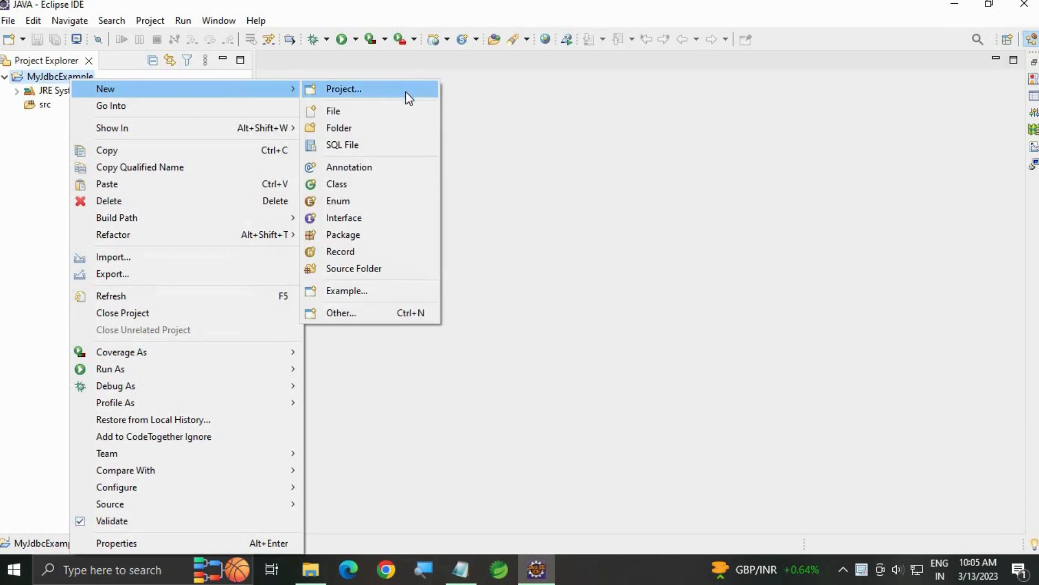
left_click(505, 179)
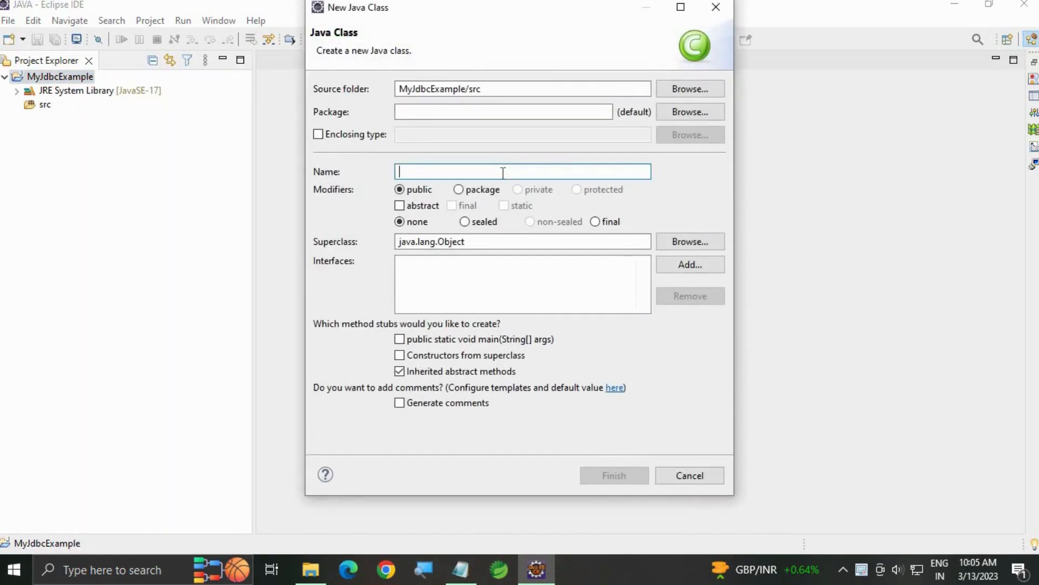
type("JdbcExample1")
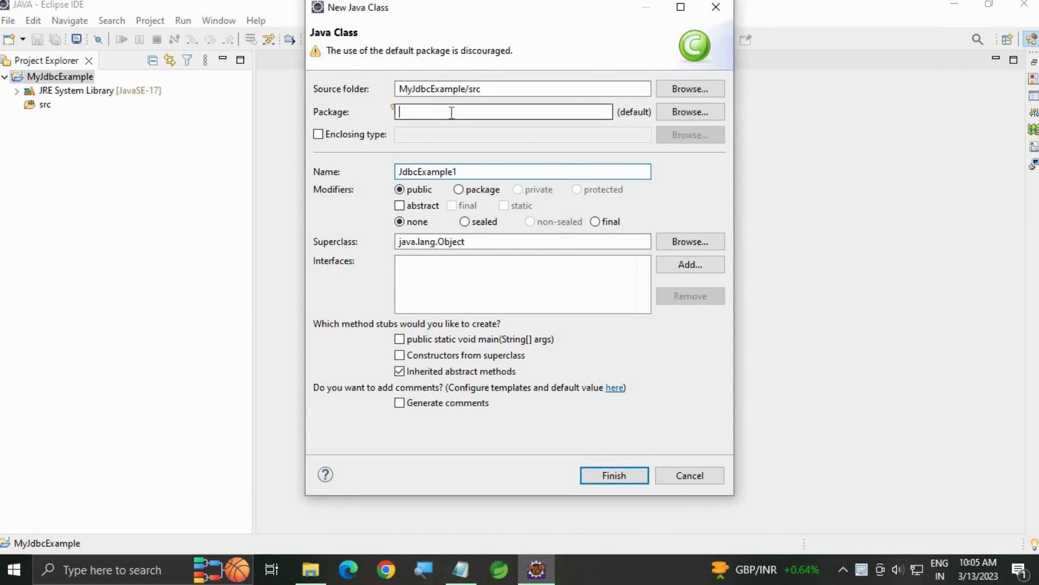
type("com")
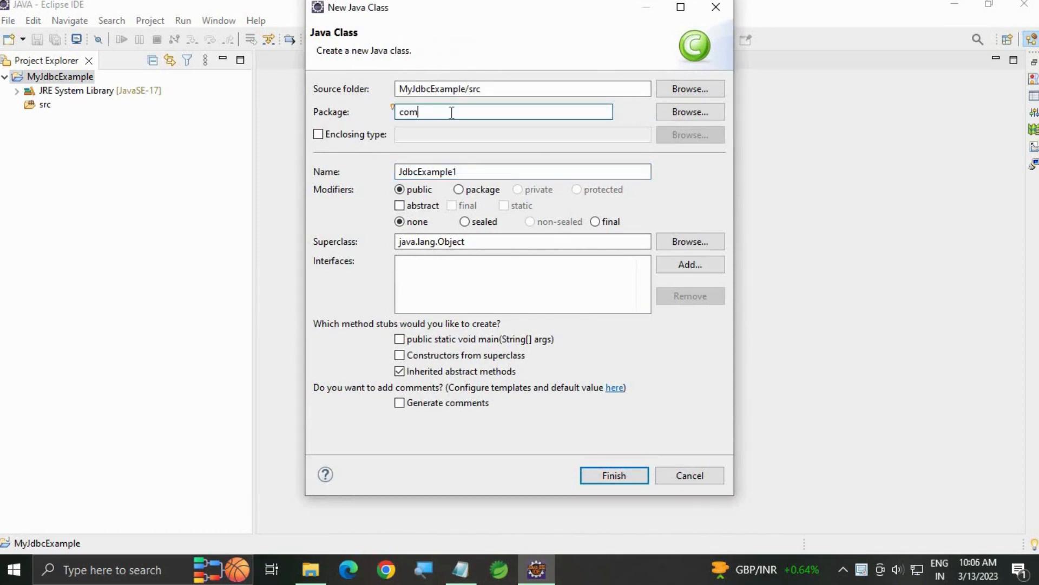
type(".")
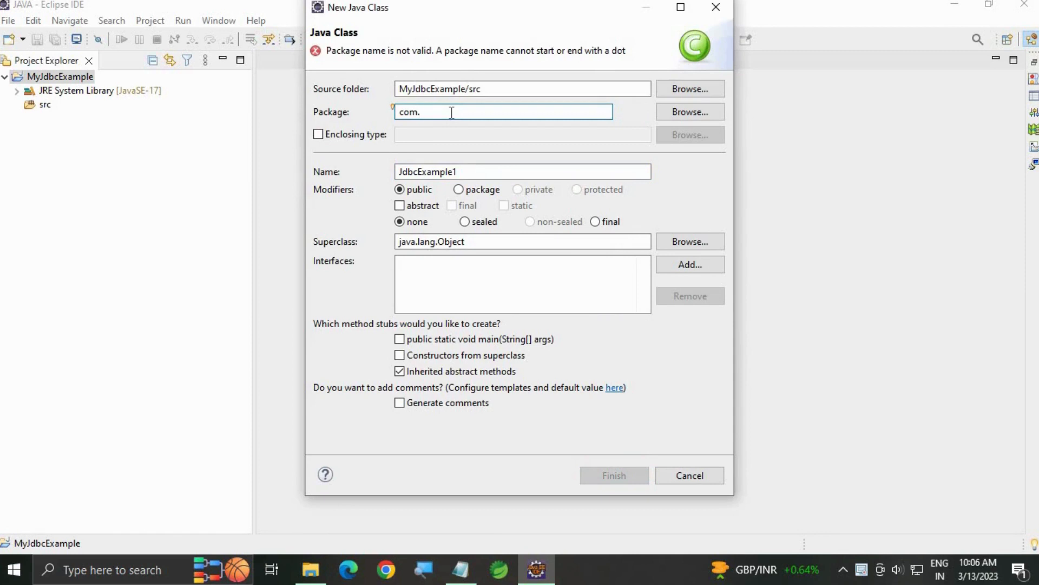
type("rai")
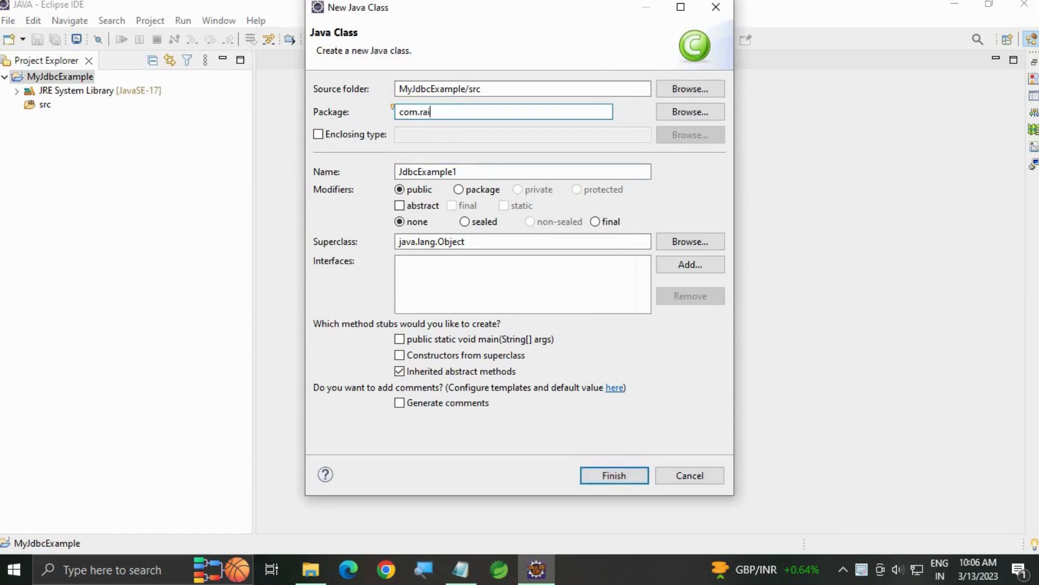
type("na")
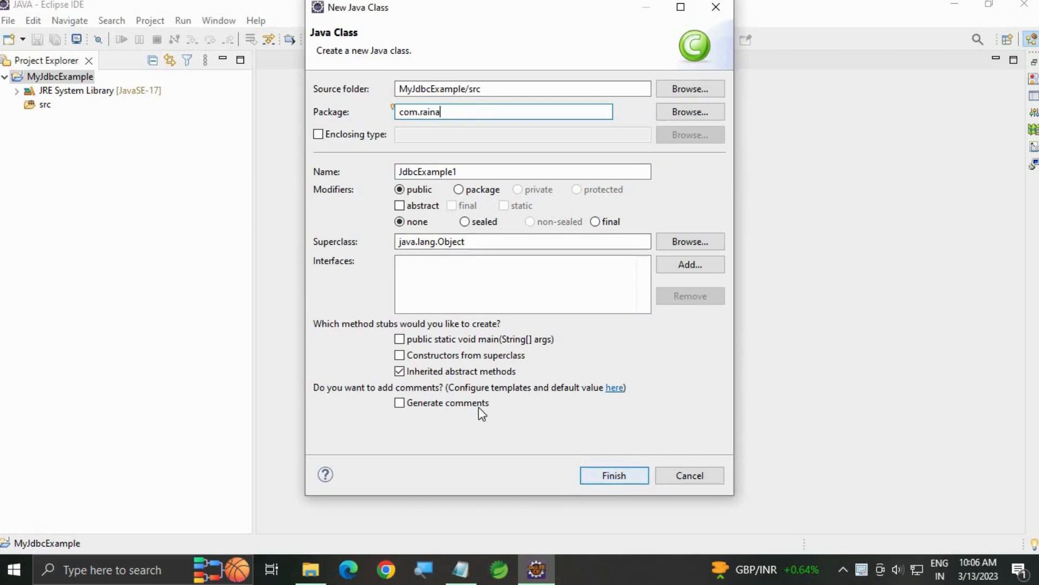
left_click(614, 476)
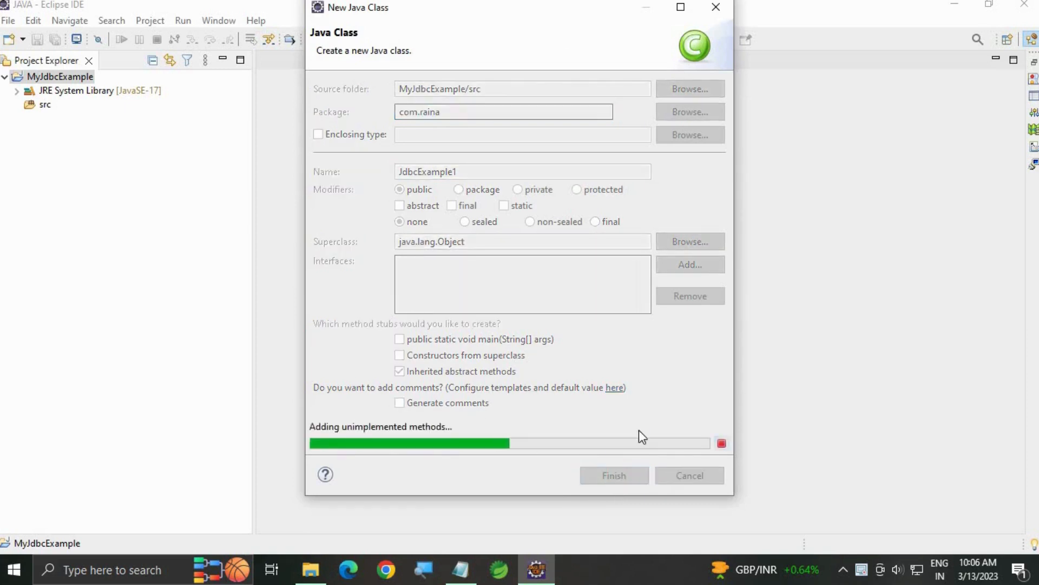
left_click(612, 476)
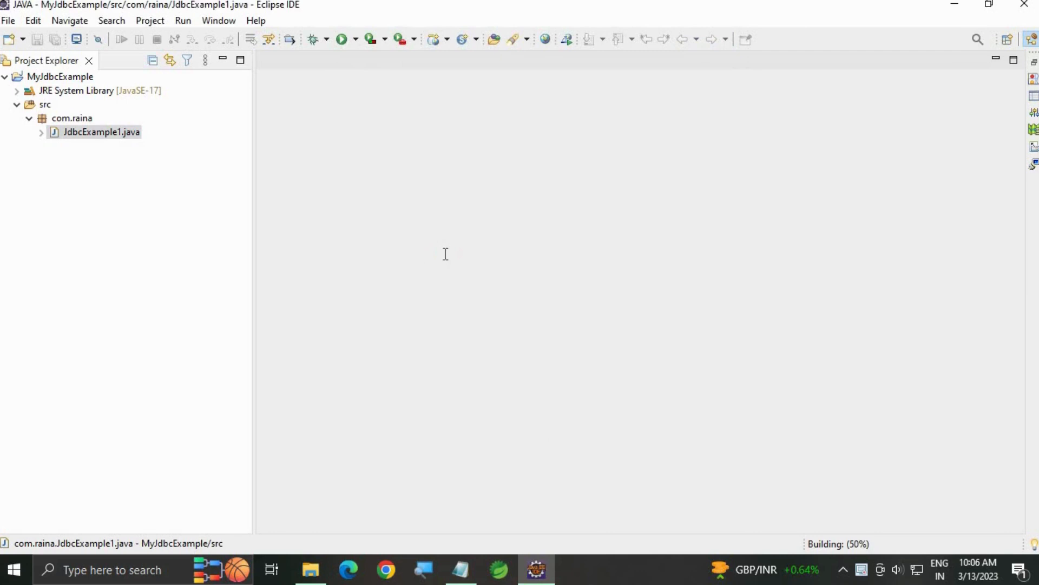
Open JdbcExample1.java and insert an empty public static void main(String[] args) method
double_click(100, 132)
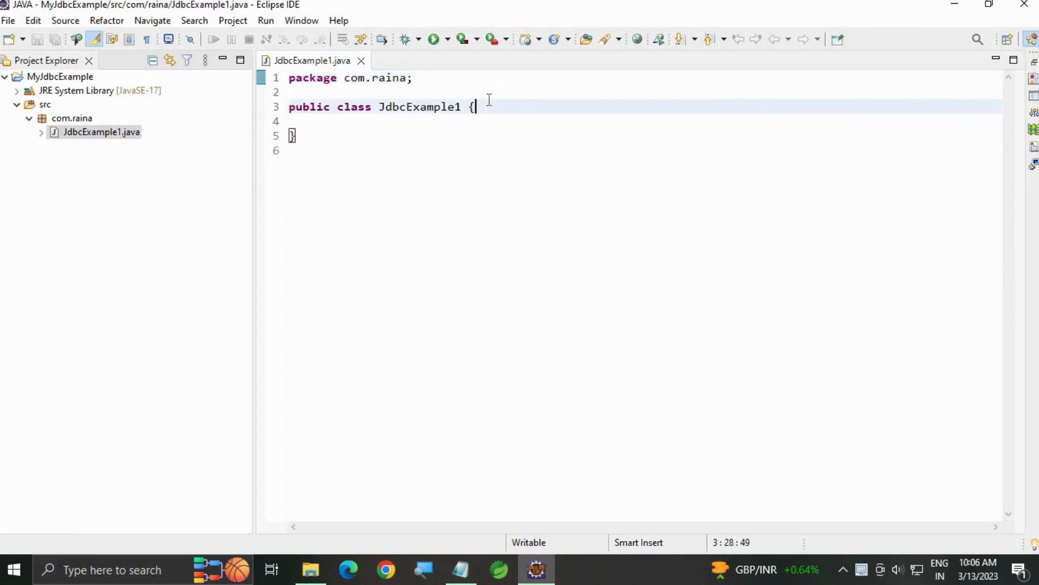
type("main(String[] args) {")
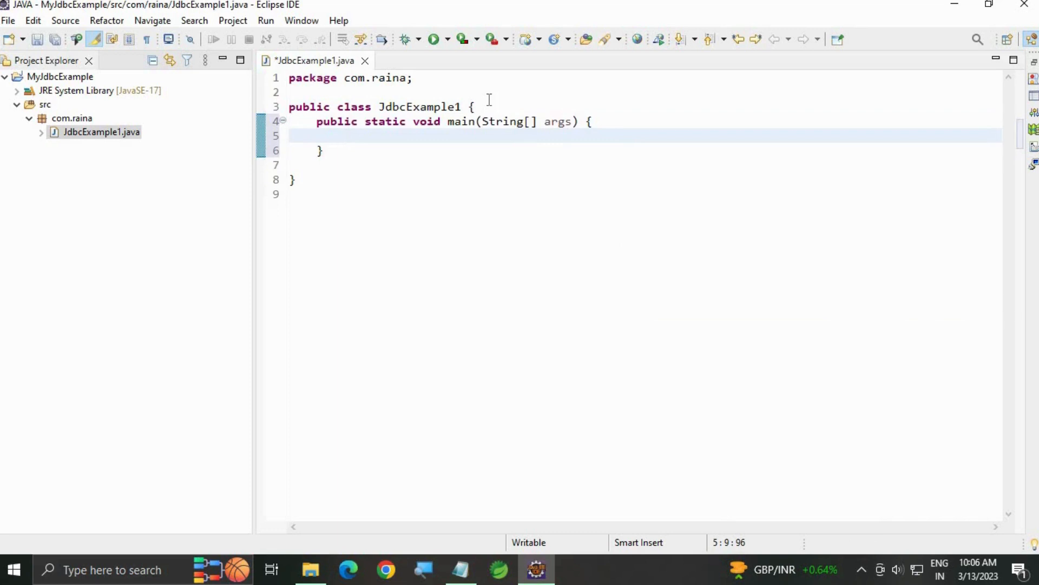
left_click(345, 136)
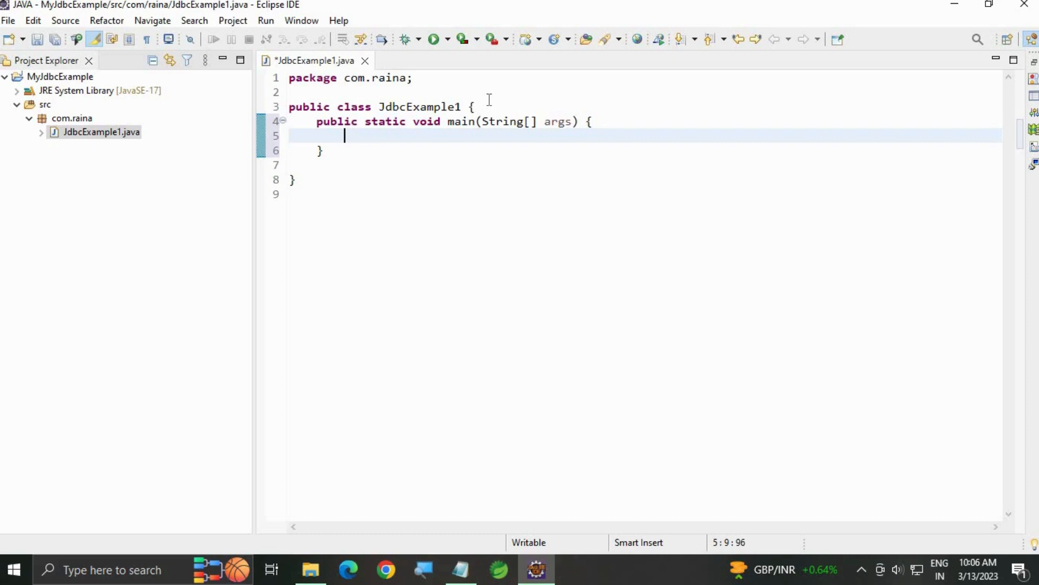
Add the comment '//step 1 load the driver class' inside main
type("/")
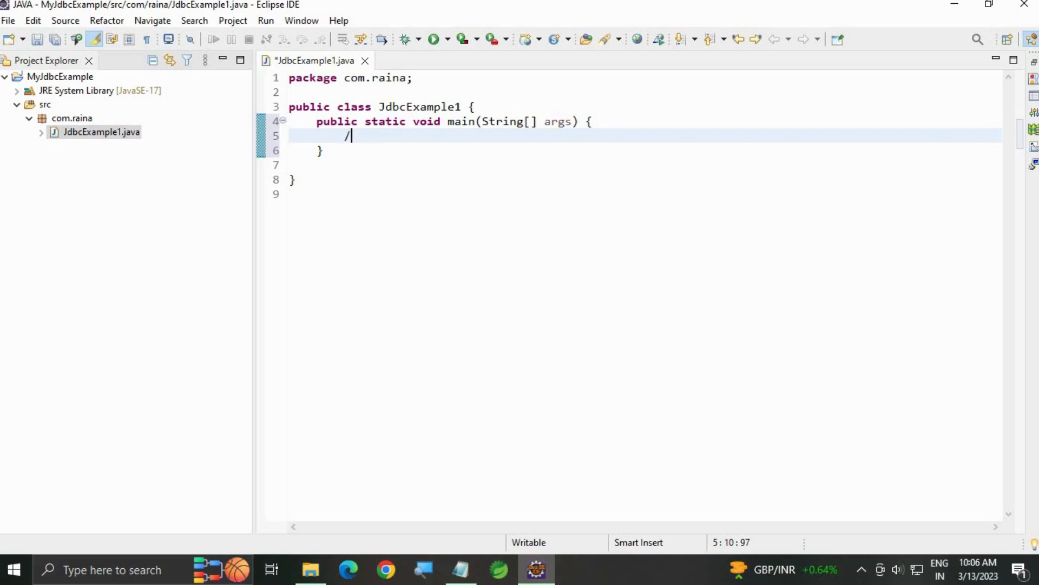
type("/s")
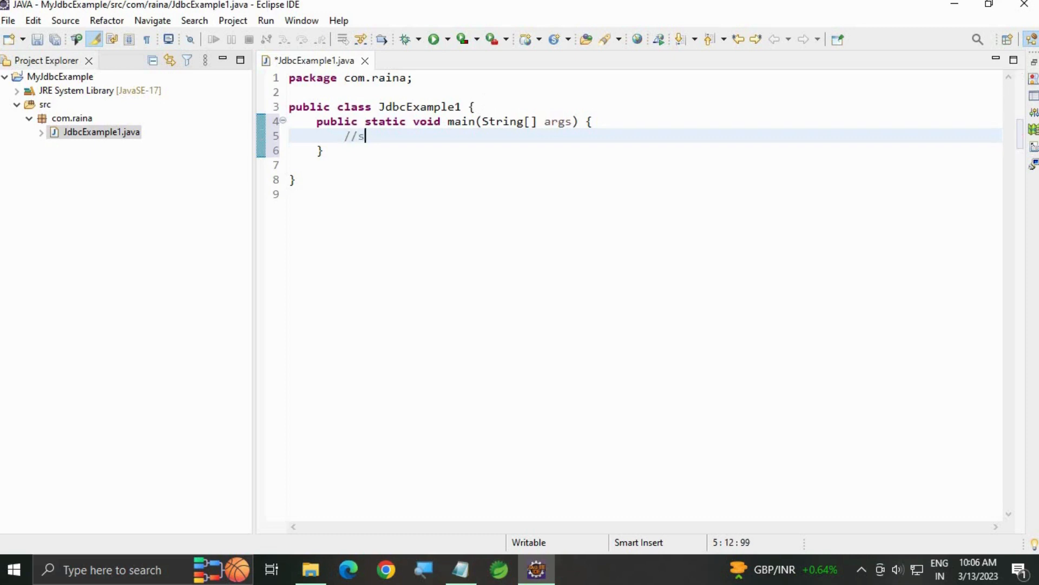
type("tep 1")
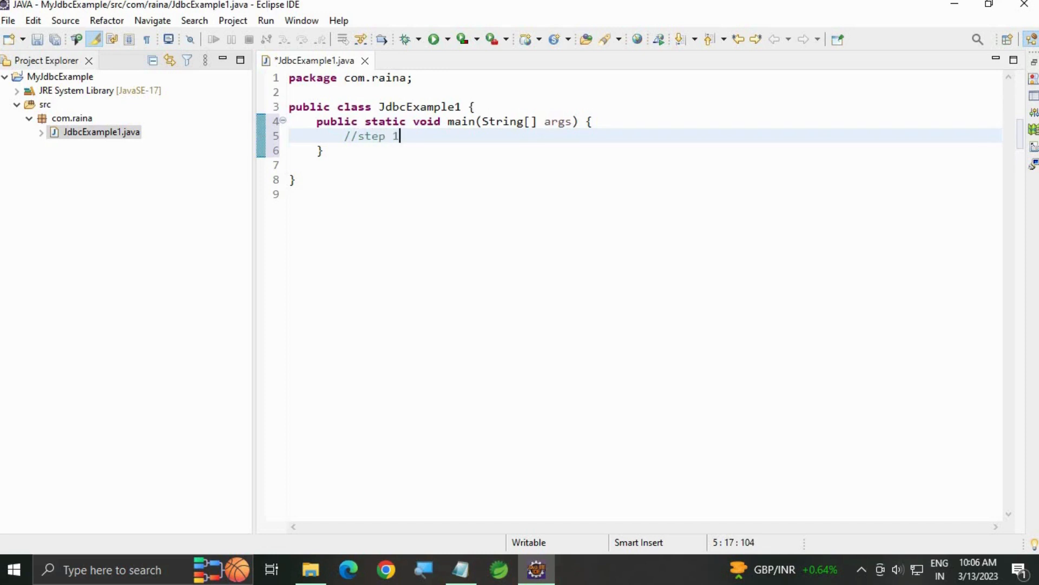
type("load the")
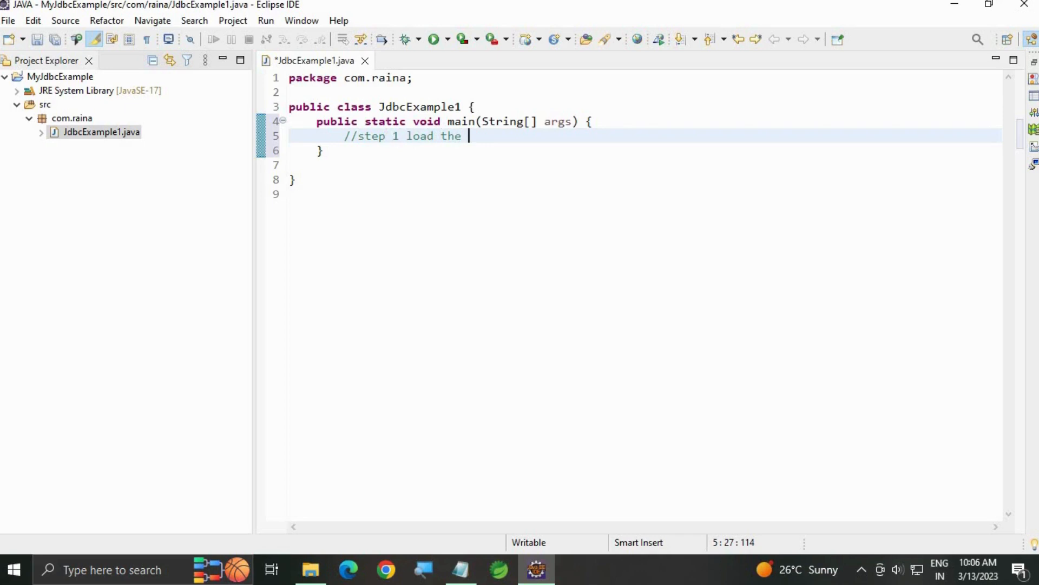
type("driver")
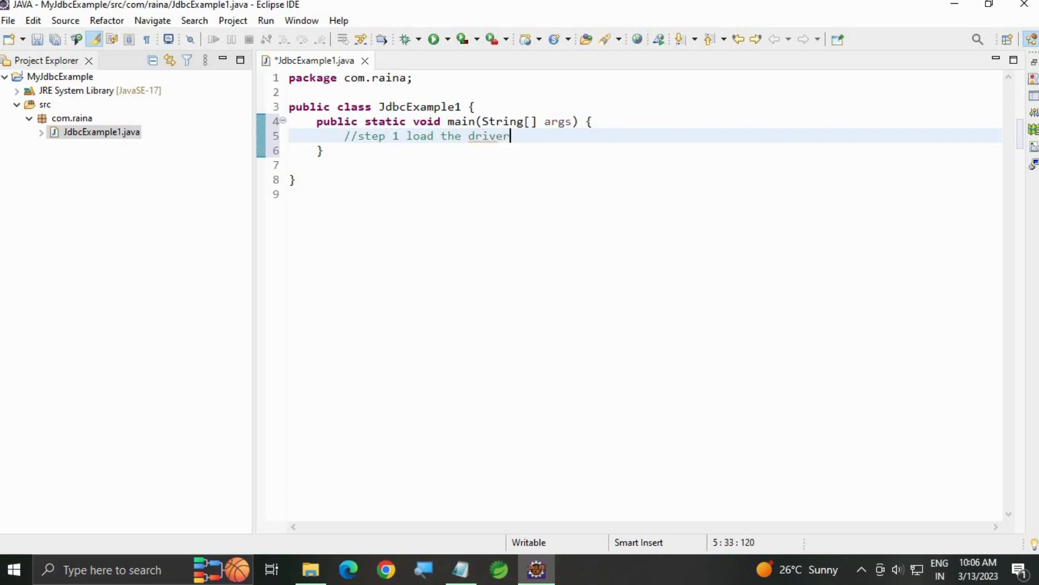
type("class")
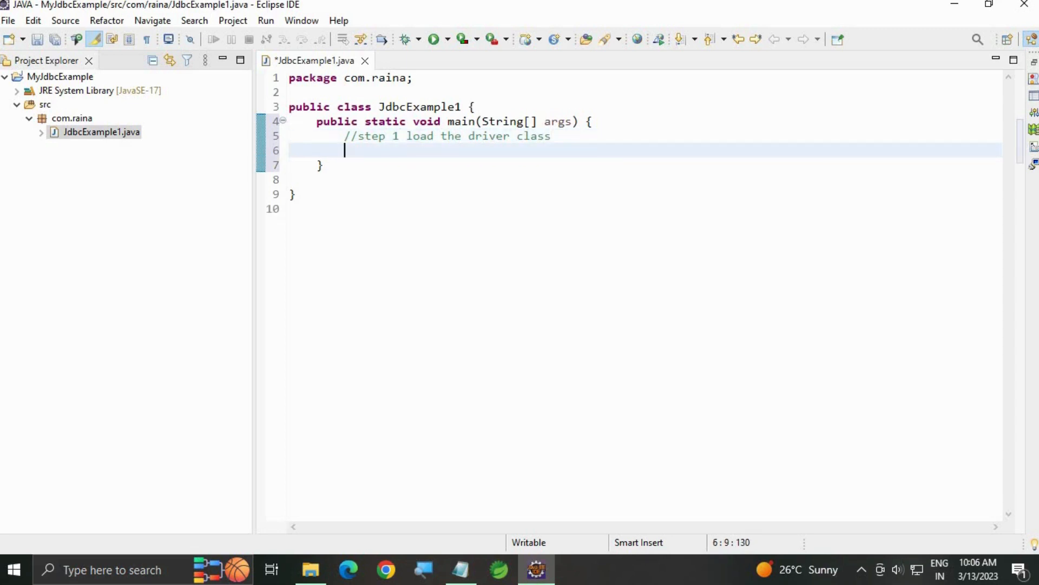
Write Class.forName("oracle.jdbc.driver.OracleDriver"); below the comment
type("Class")
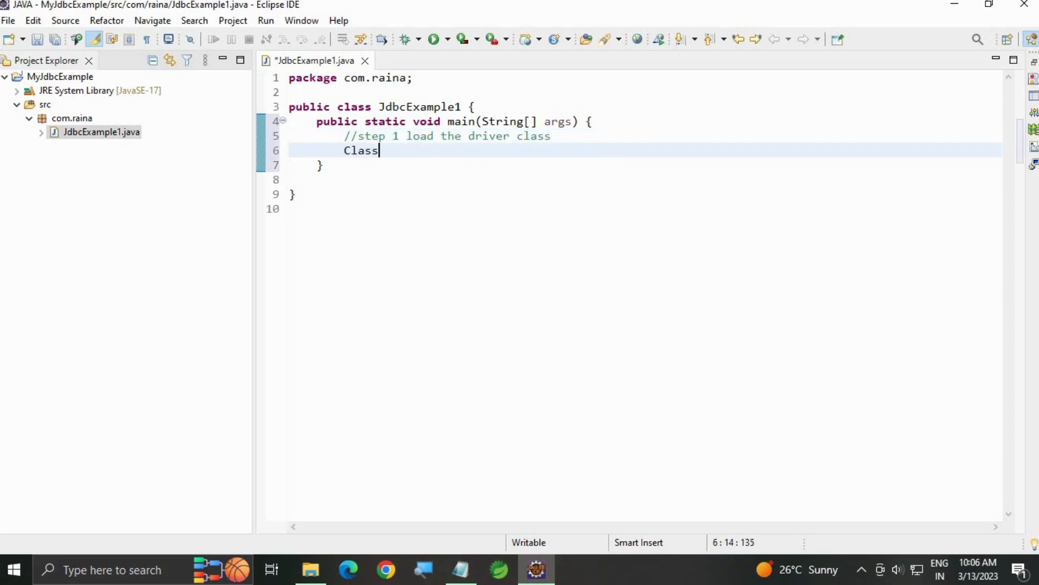
type(".fo")
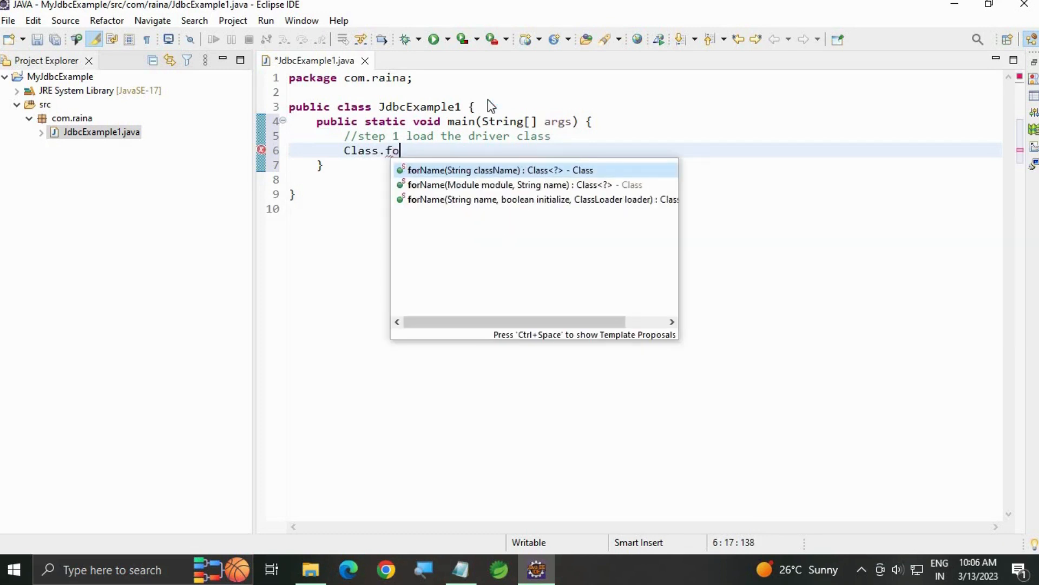
type("rName(null")
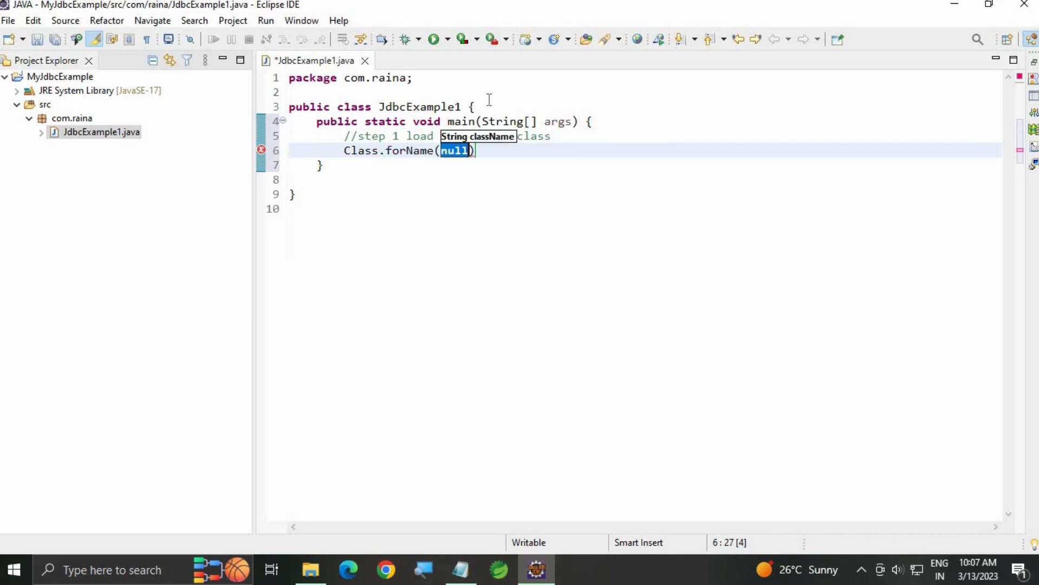
type("\"")
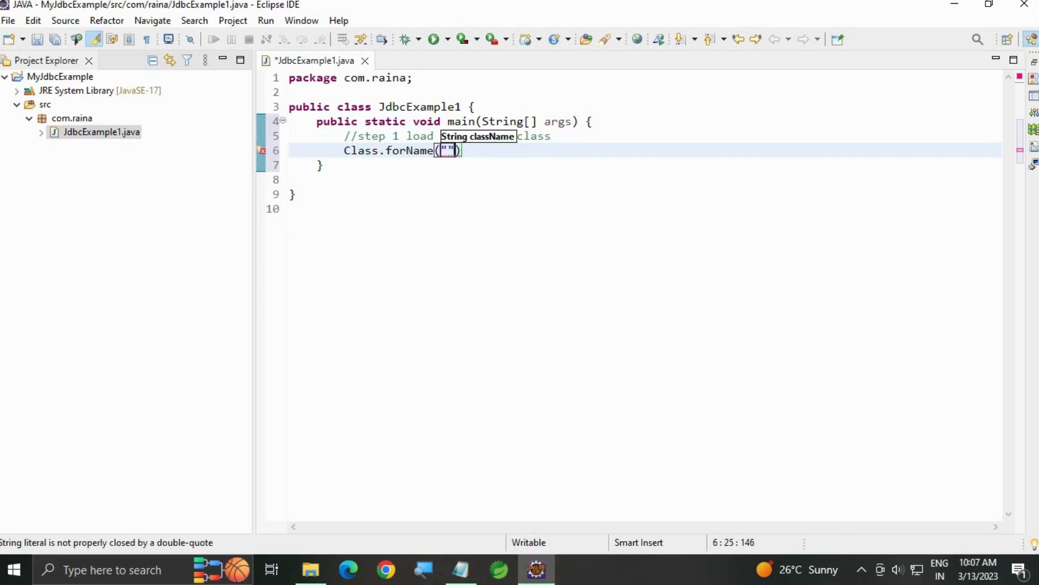
key("Backspace")
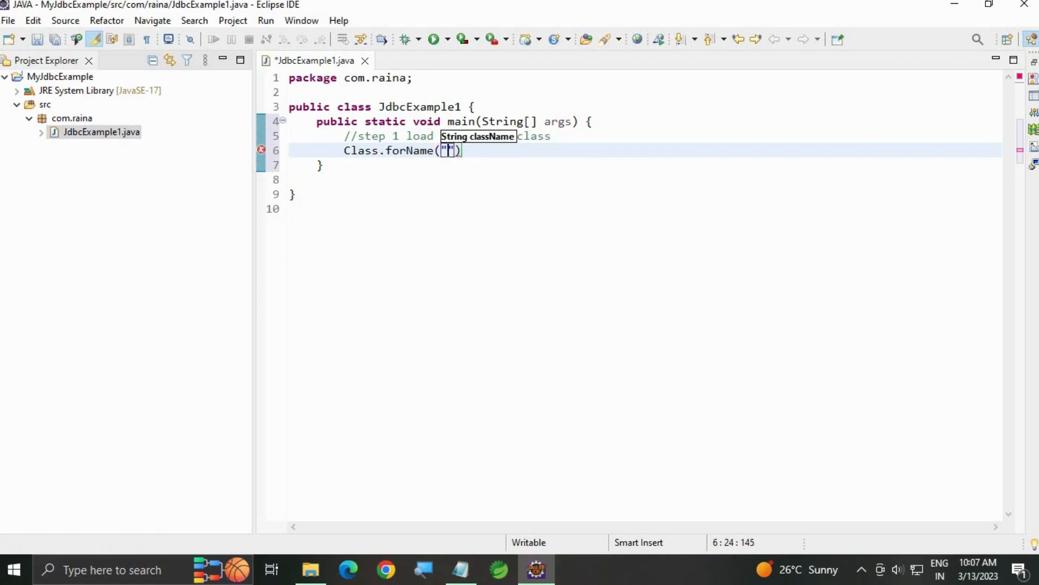
type("ora")
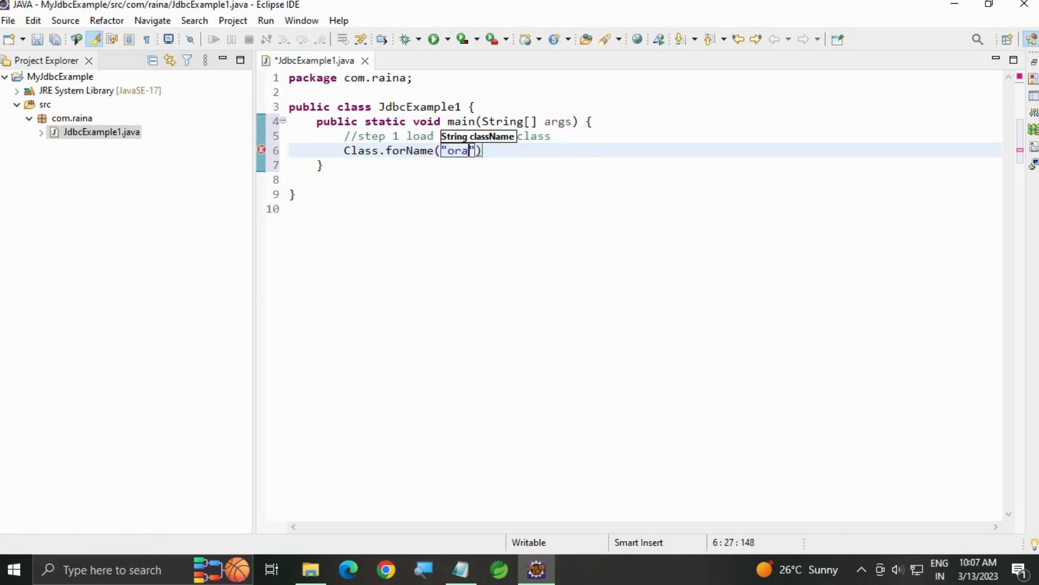
type("cle.")
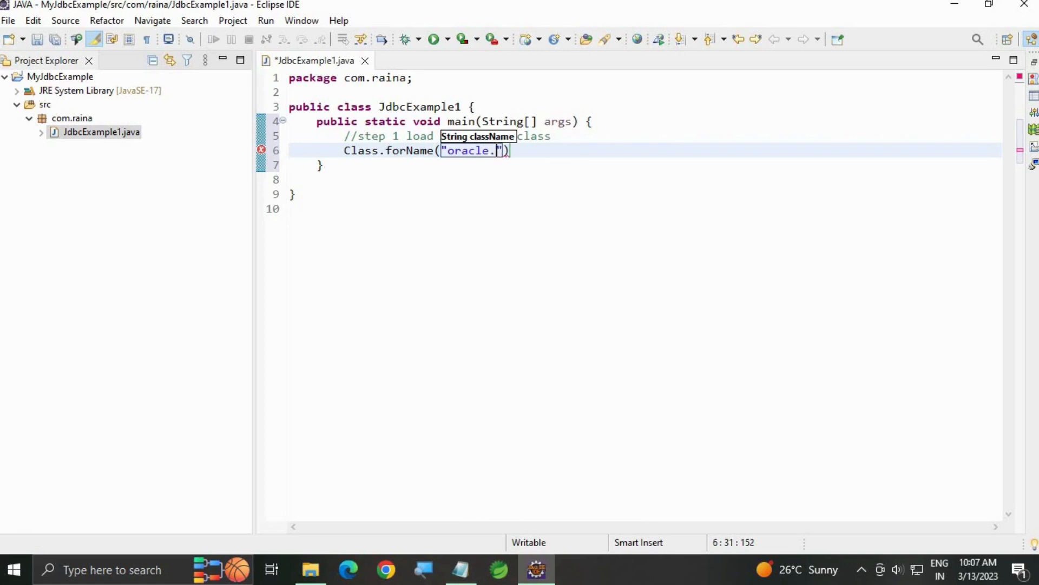
type("jdbc")
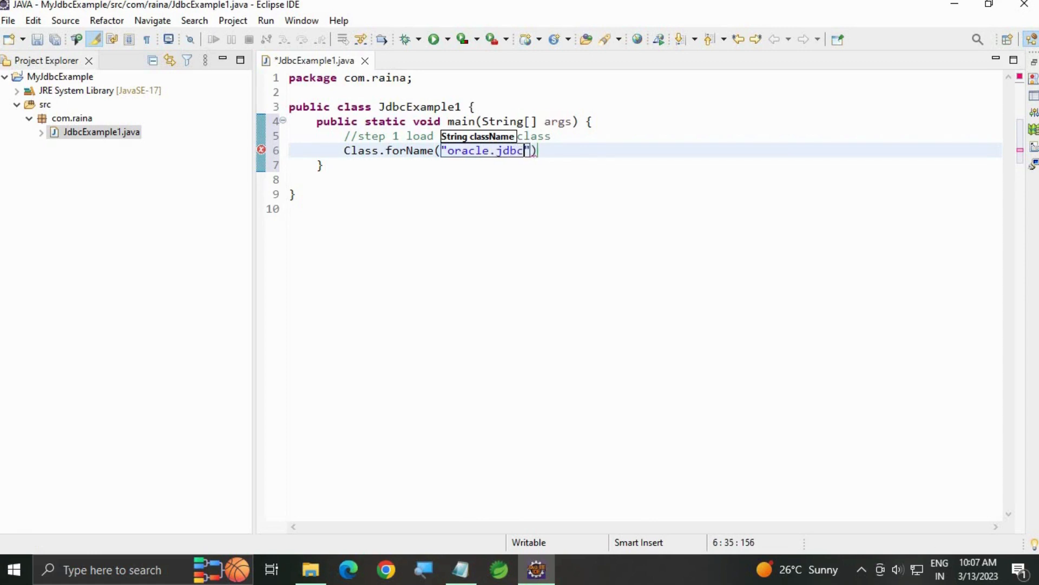
type(".dri")
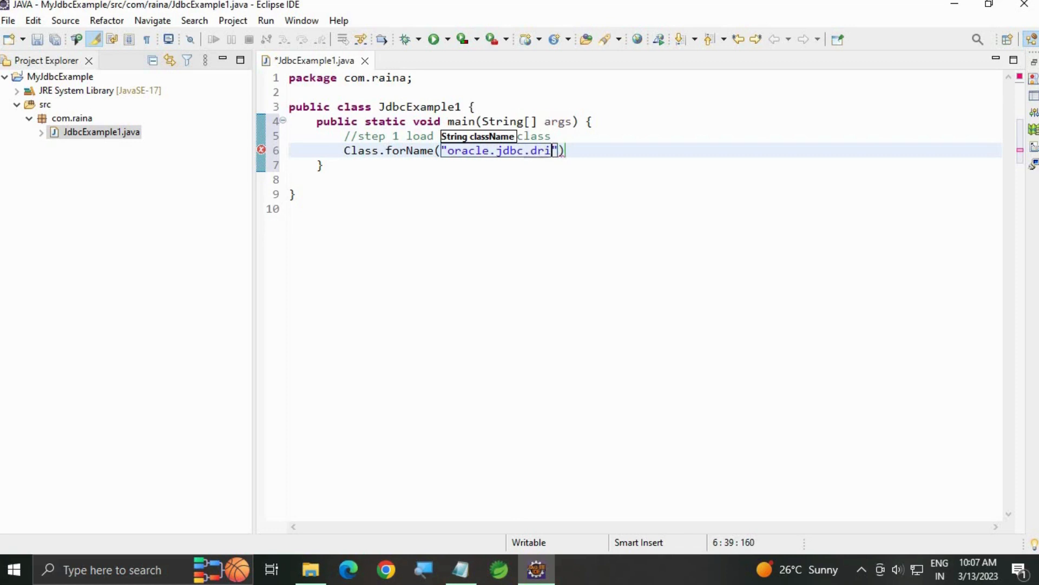
type("ver")
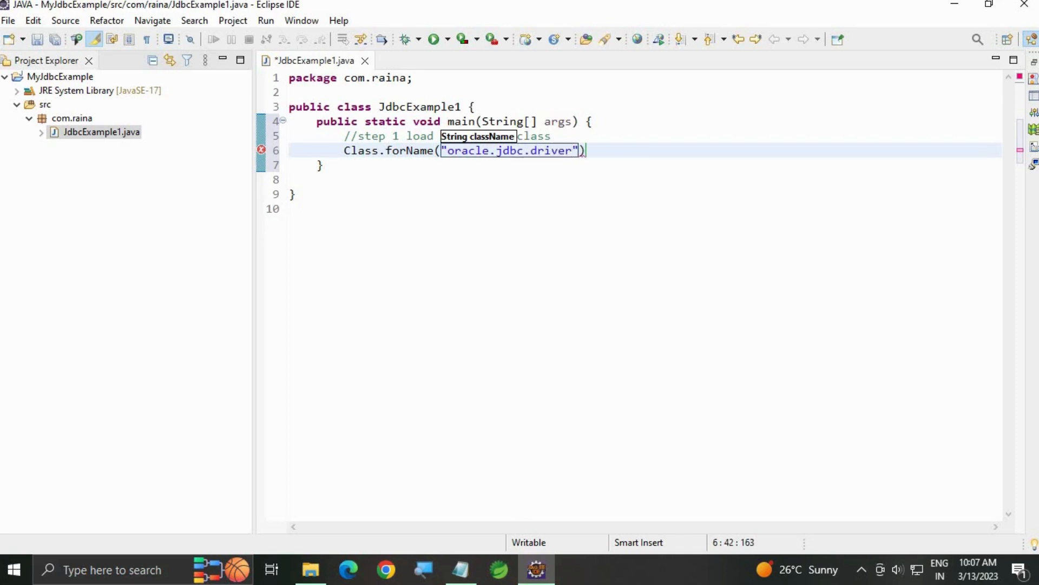
type(".Ora")
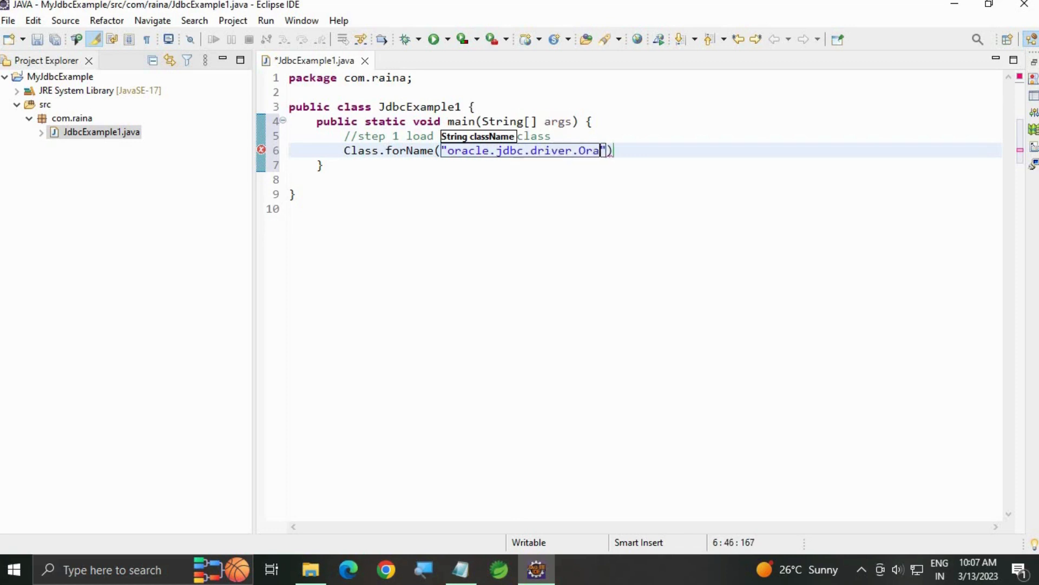
type("cleDr")
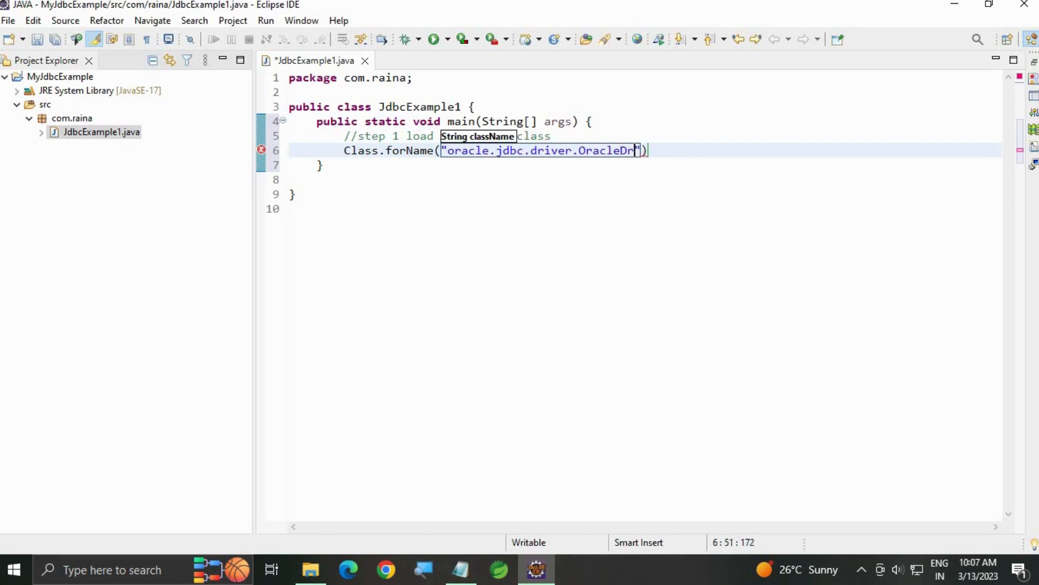
type("iver")
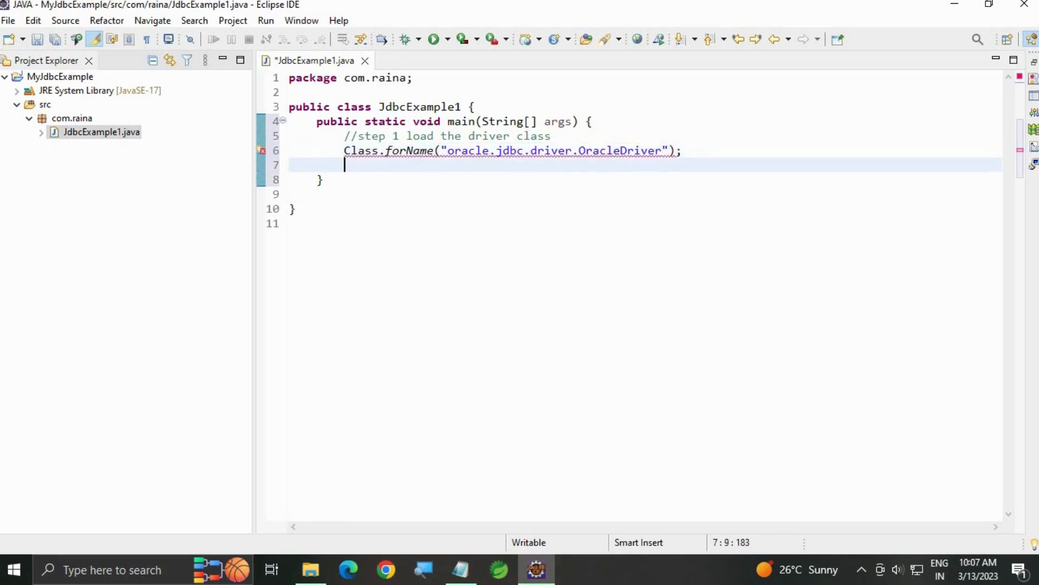
mouse_move(473, 73)
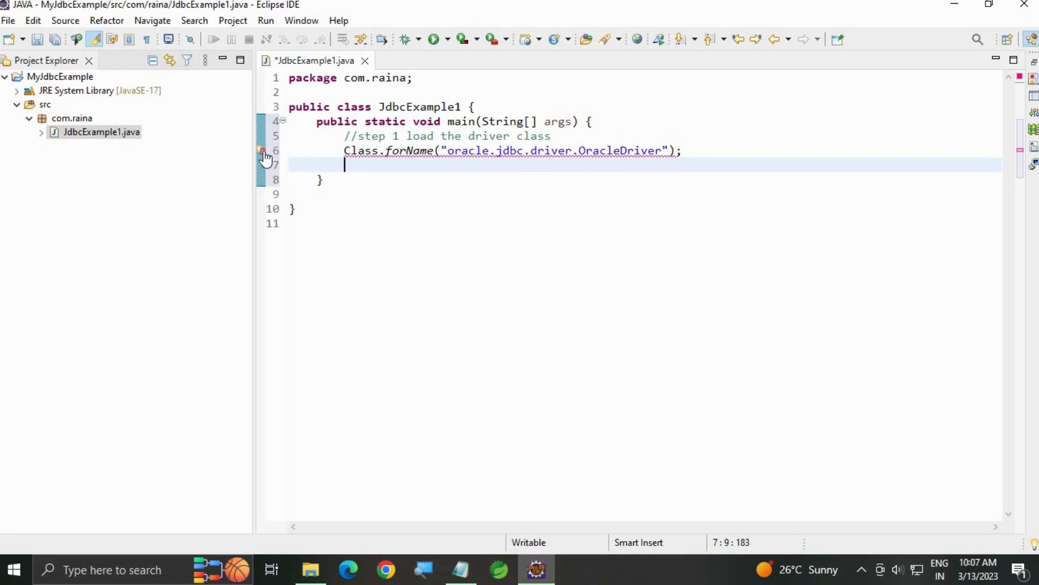
Quick-fix main to throw ClassNotFoundException and add a blank line after the driver statement
left_click(262, 151)
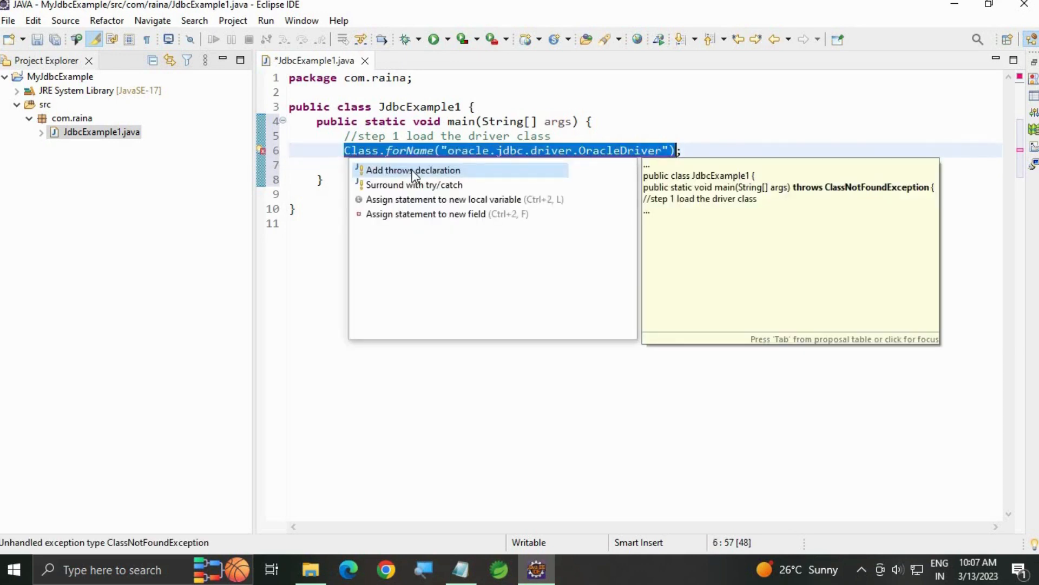
left_click(413, 170)
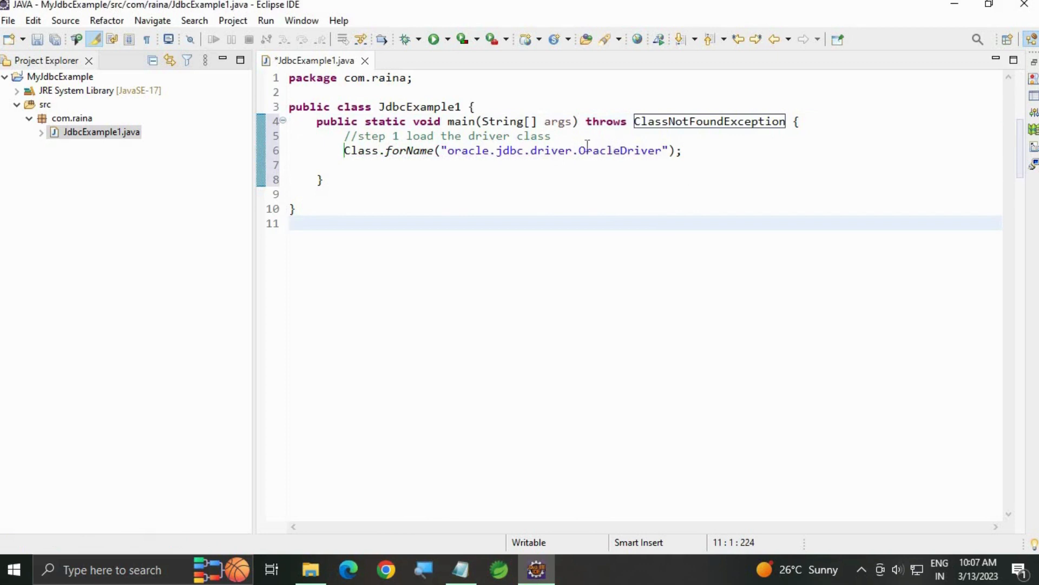
double_click(619, 151)
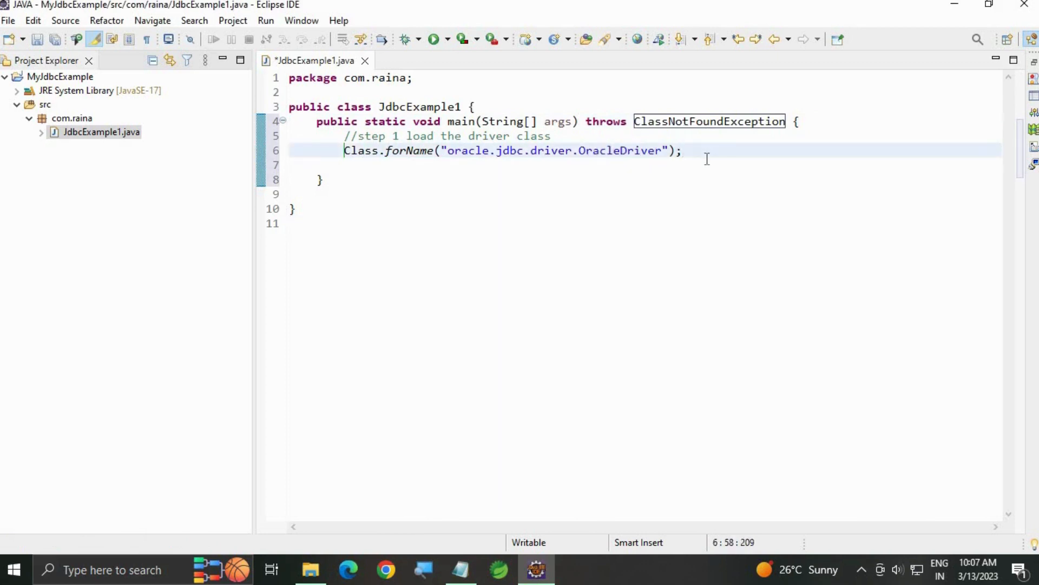
key("enter")
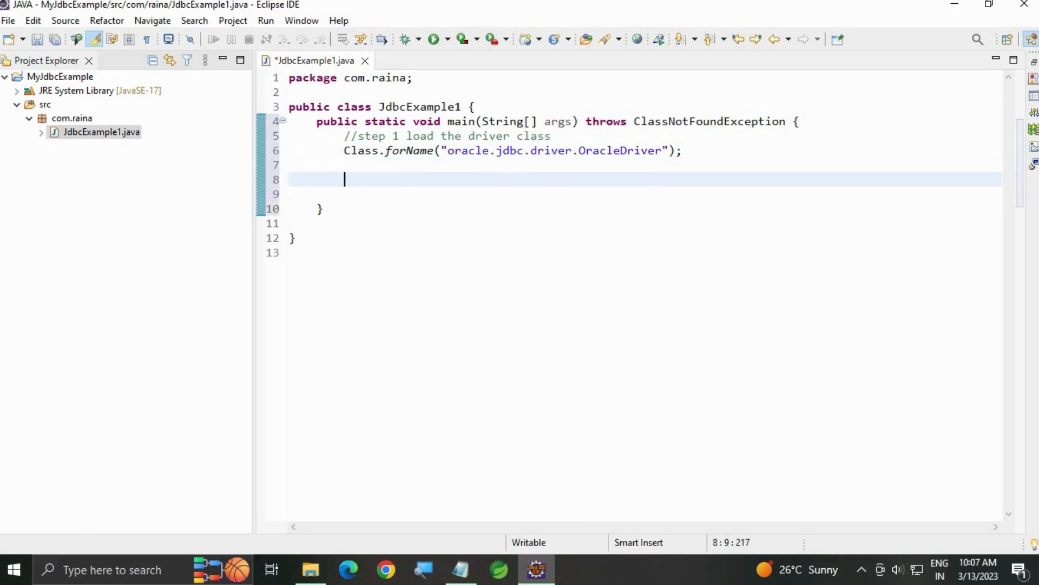
Type the comment '//step 2 create the connection object', fixing the missing space
type("//step 2")
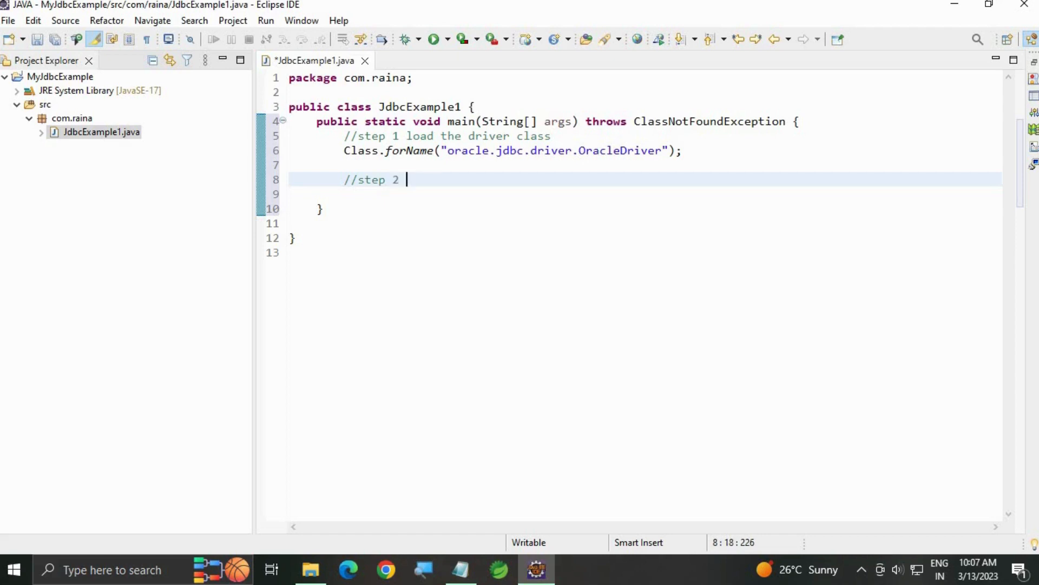
type("crea")
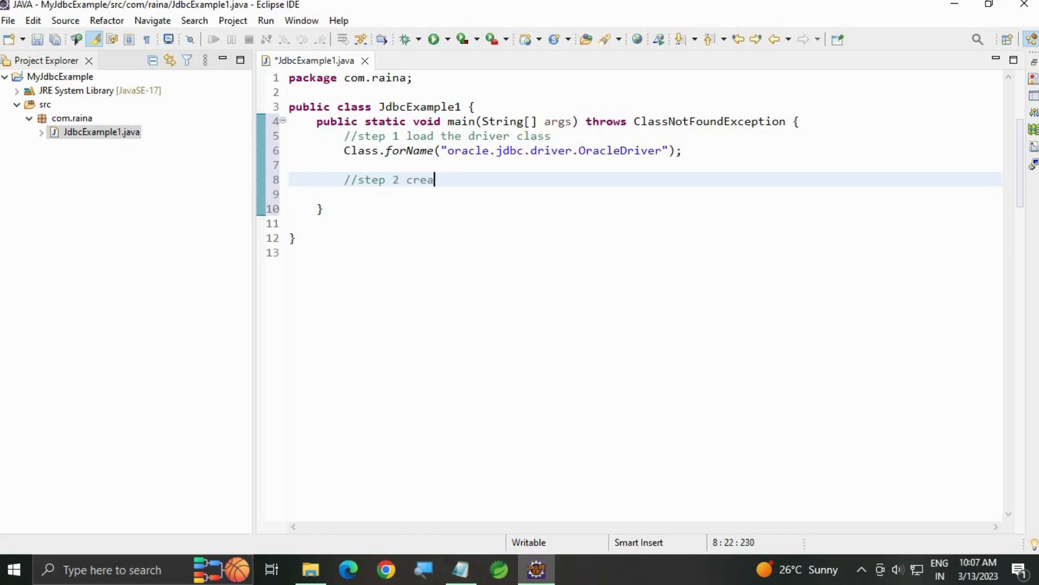
type("te the")
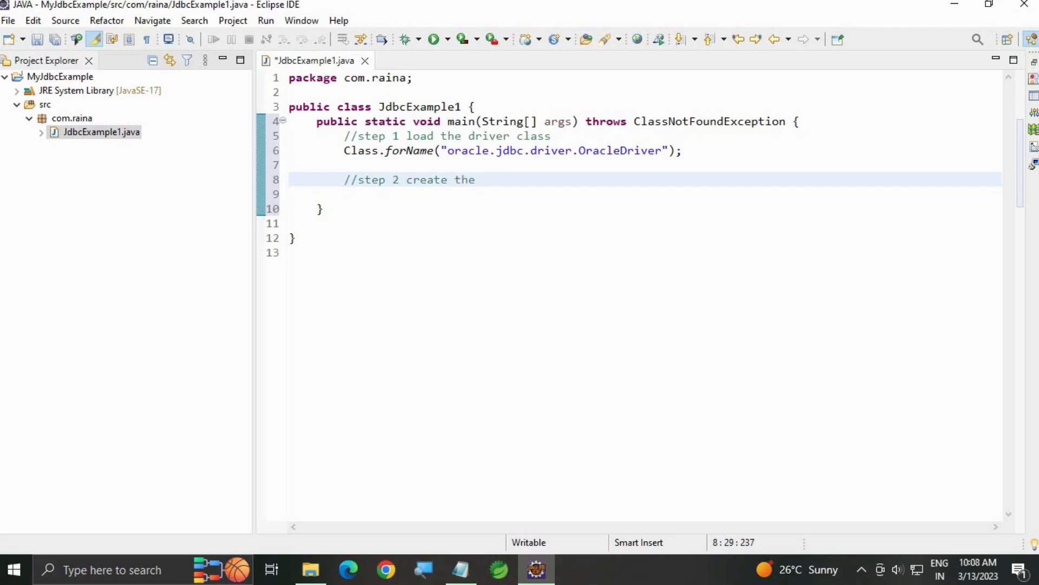
type("connec")
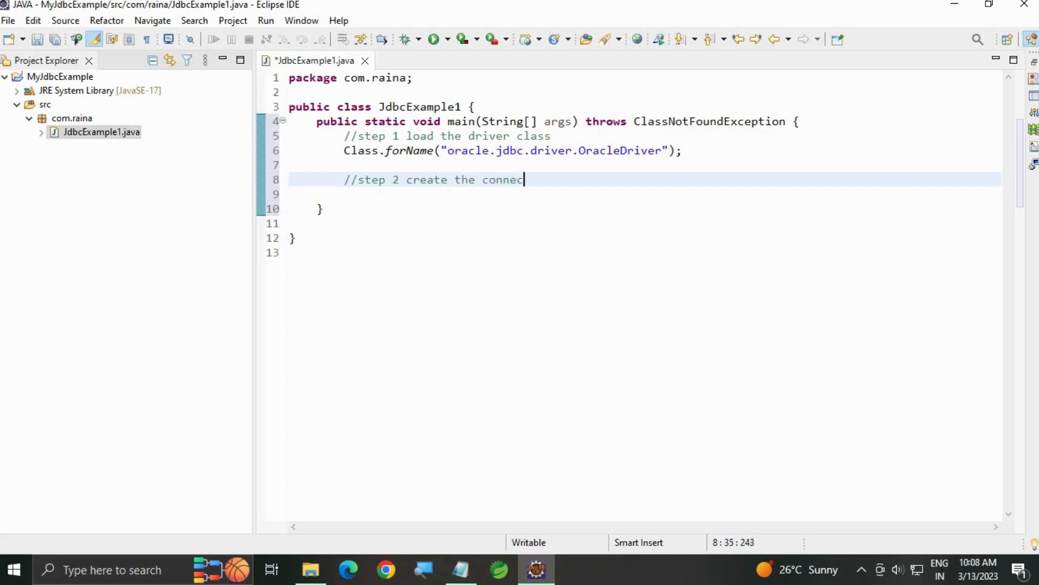
type("tion")
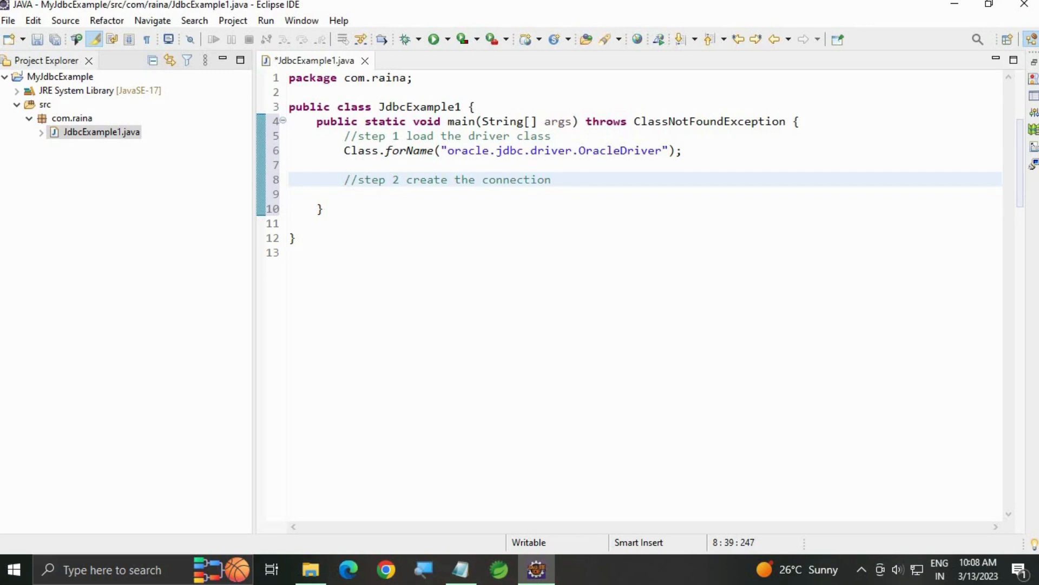
type("obje")
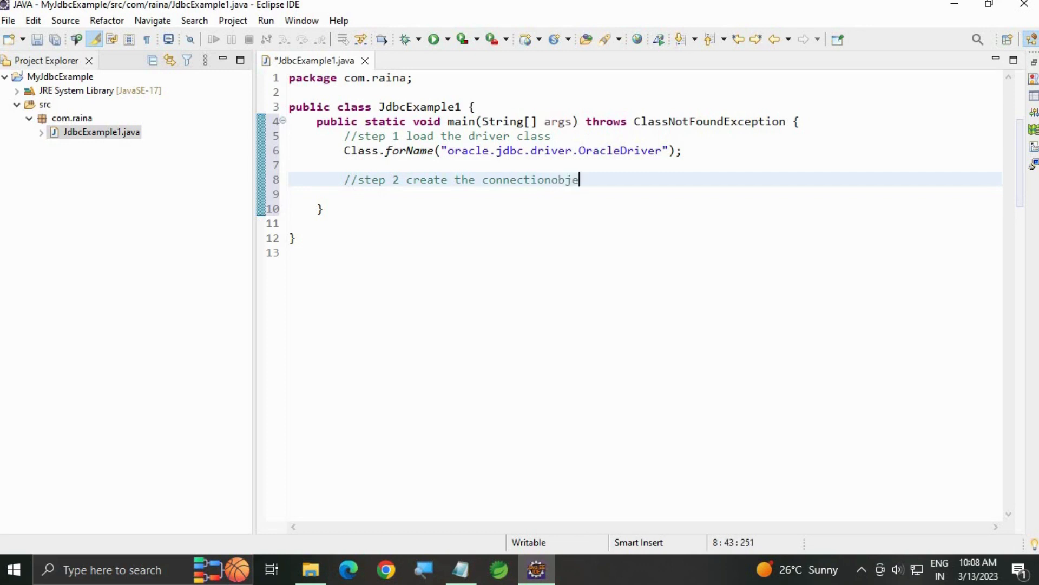
type("ct")
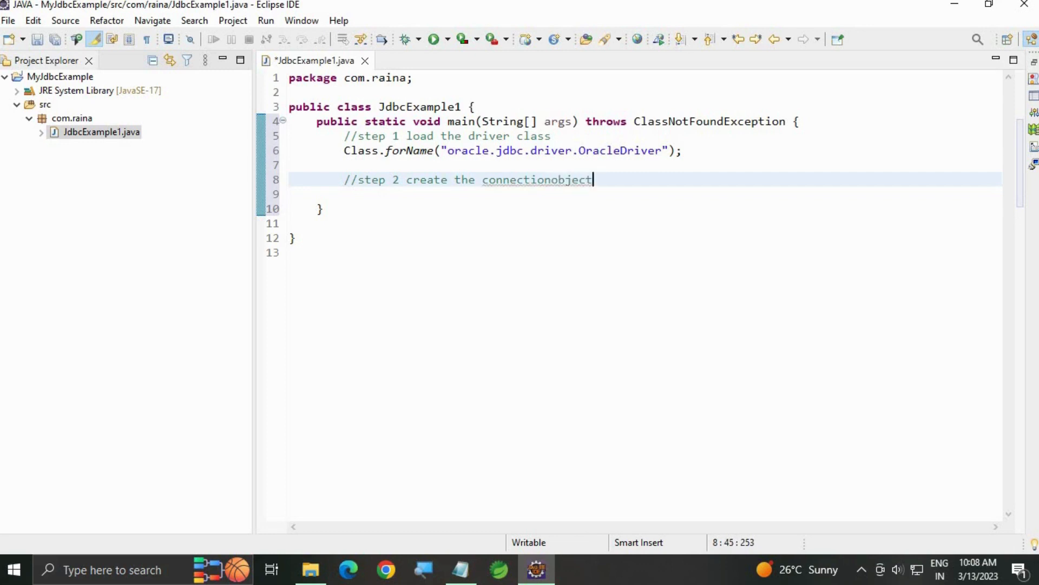
left_click(558, 180)
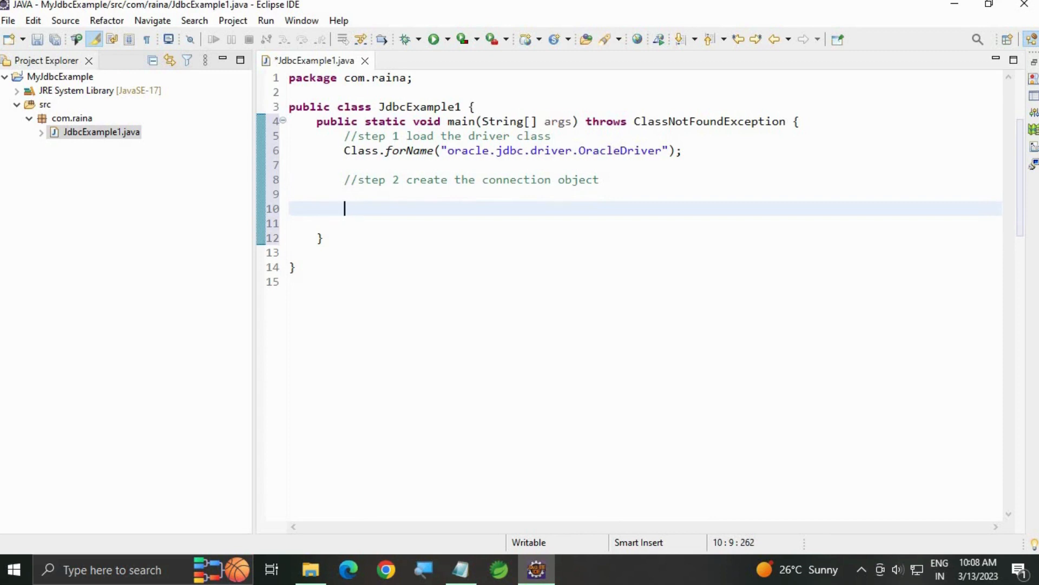
Write Connection conn = DriverManager.getConnection(""); using content assist for getConnection
type("Connec")
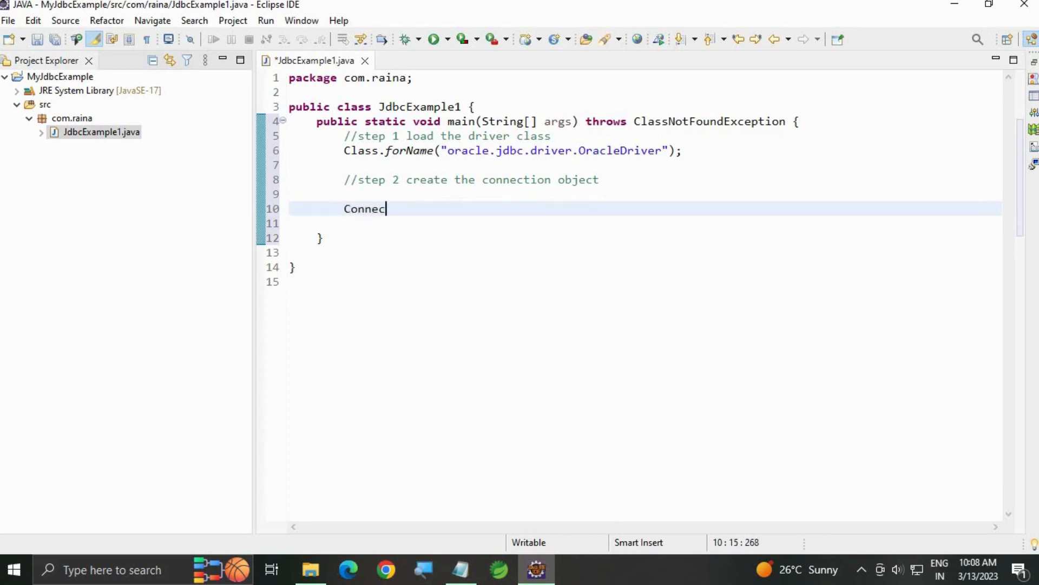
type("tion")
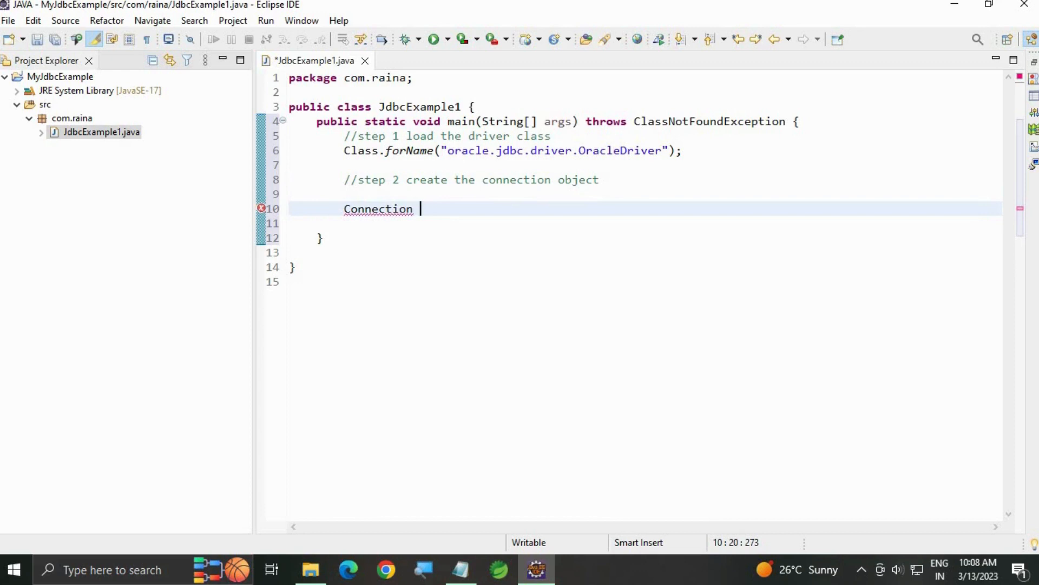
type("conn =")
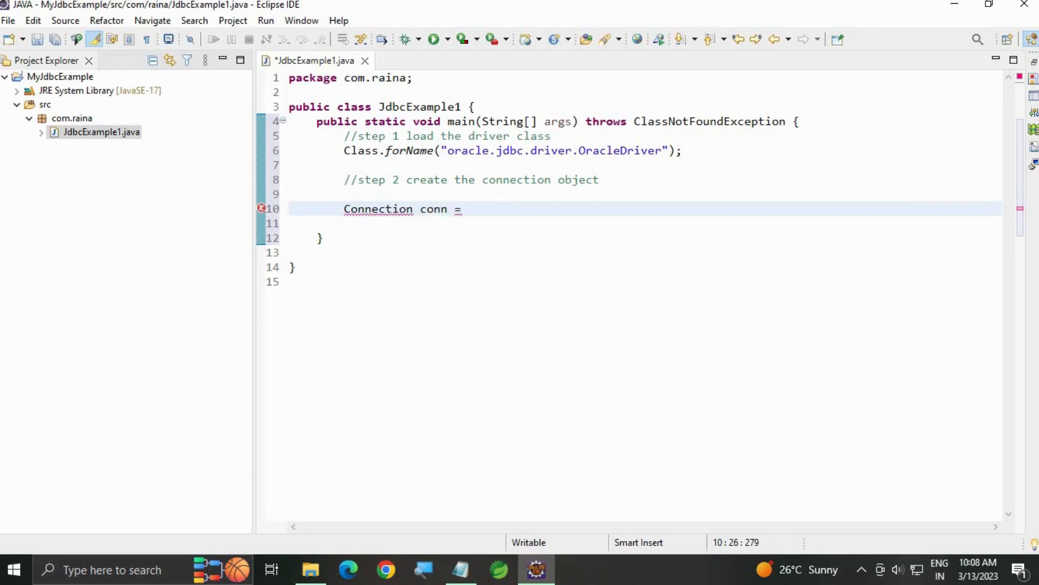
type("DriverM")
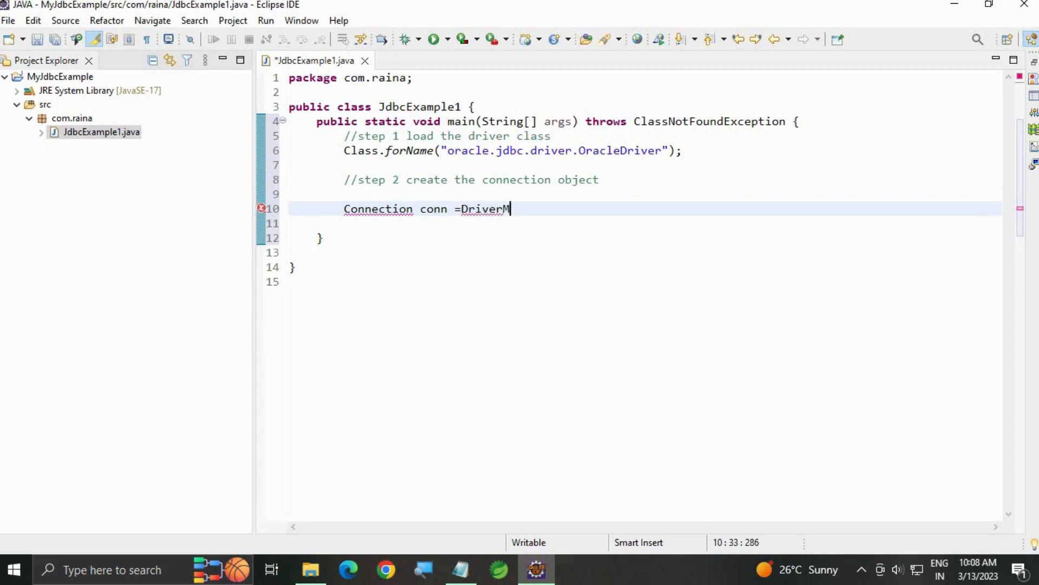
type("anager")
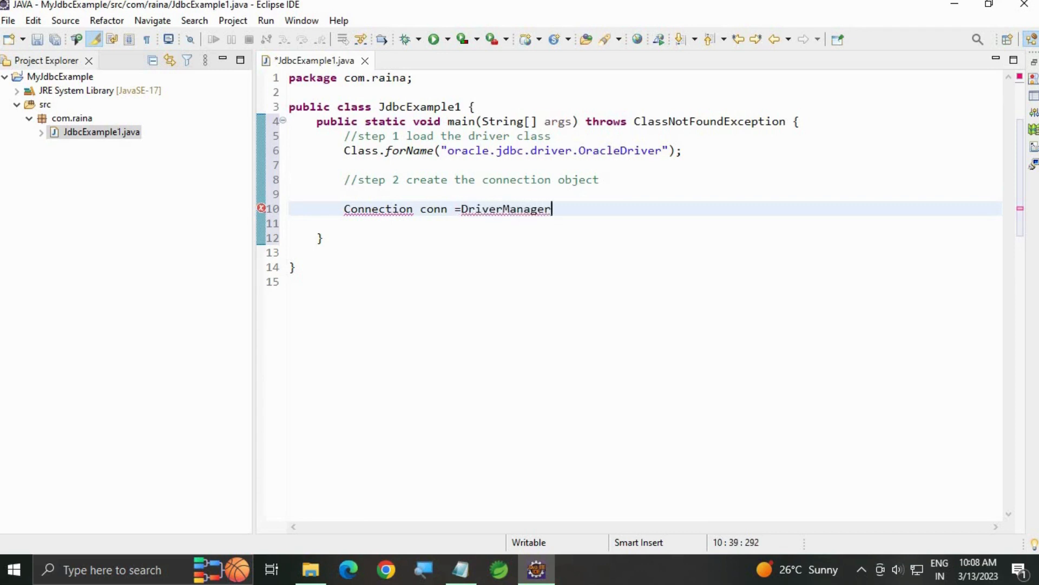
type(".")
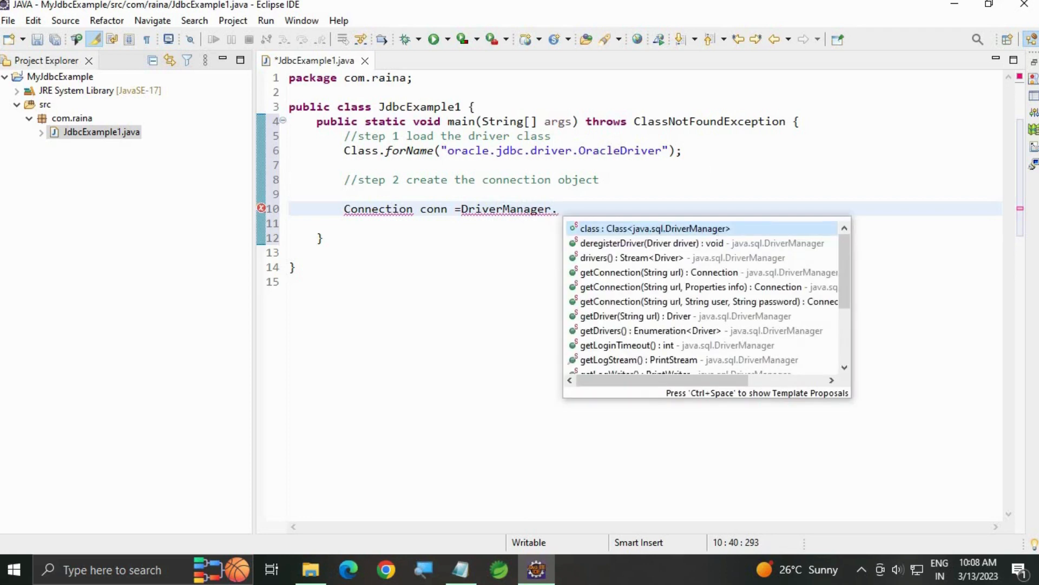
type("ge")
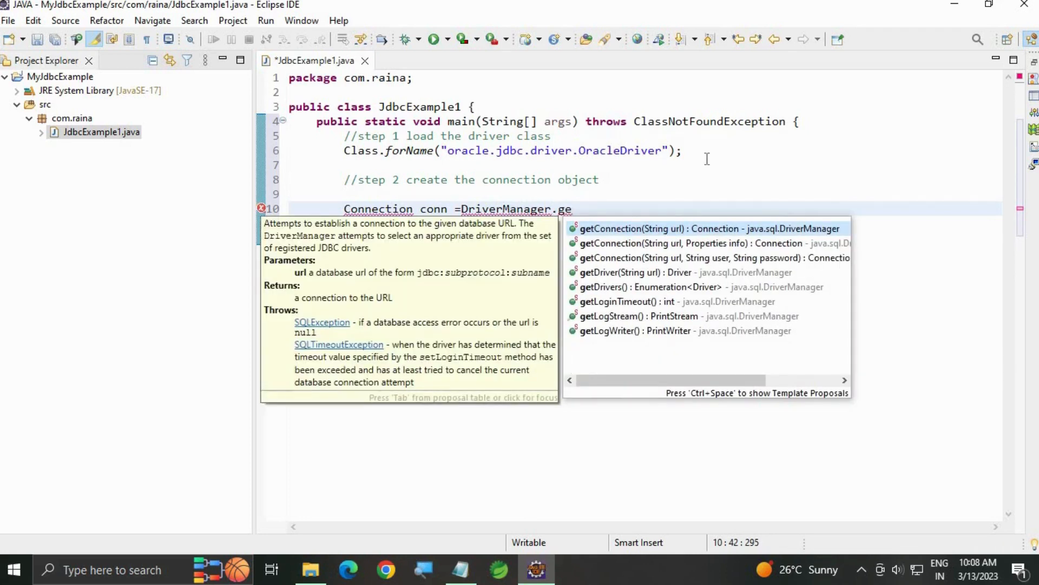
left_click(702, 228)
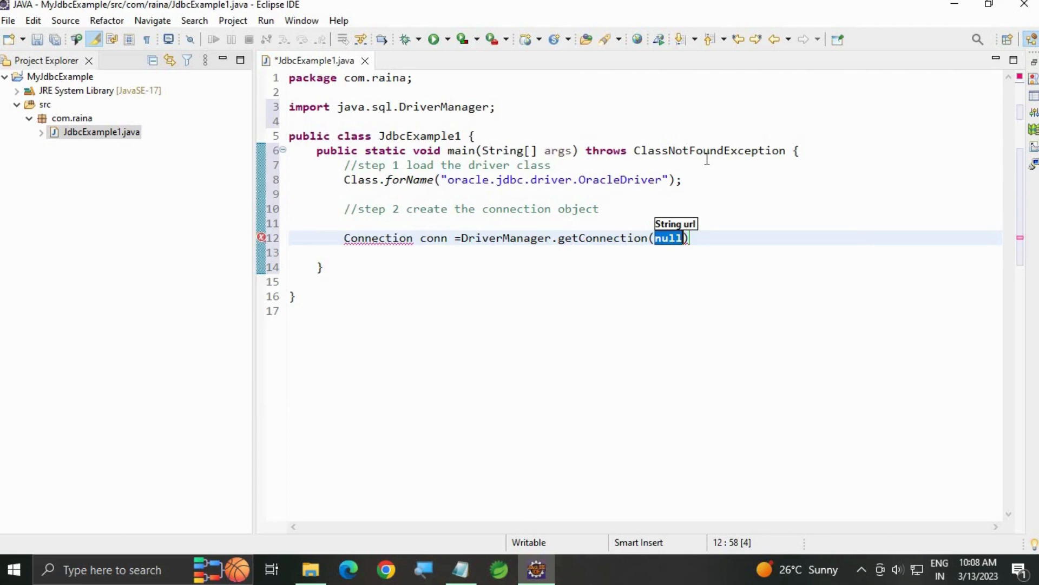
key("Delete")
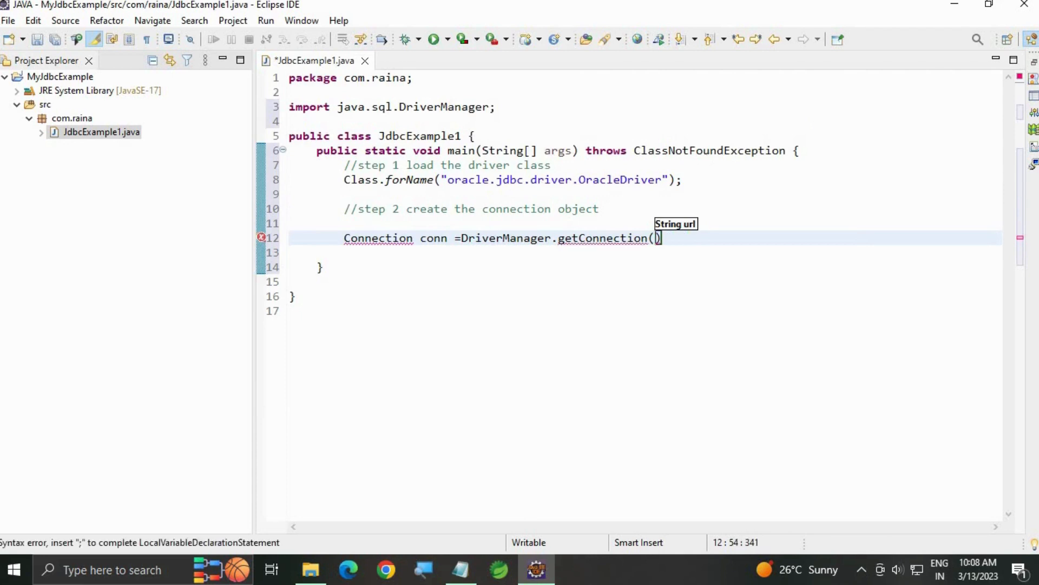
type("\"\"")
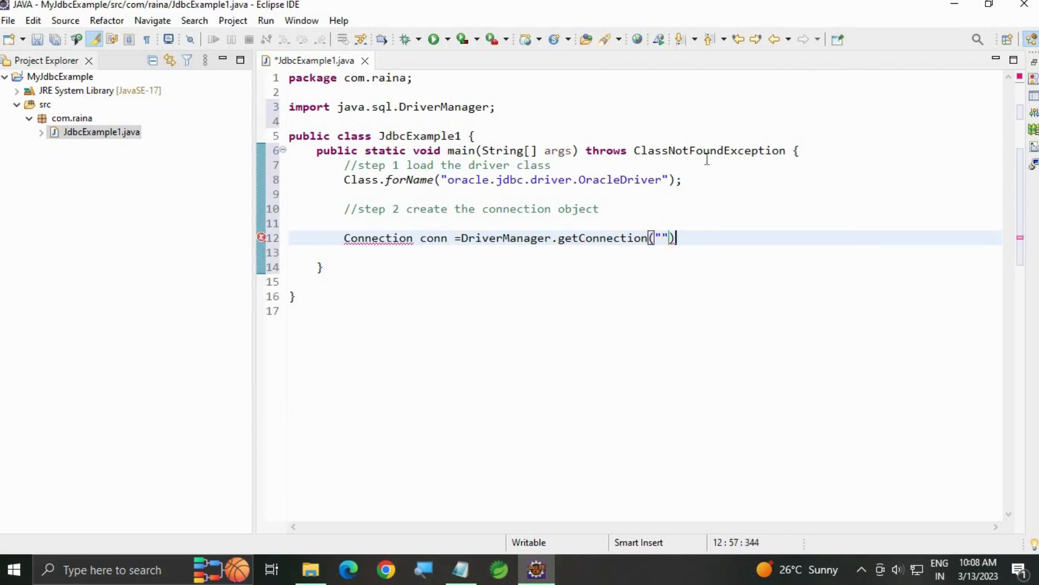
type(";")
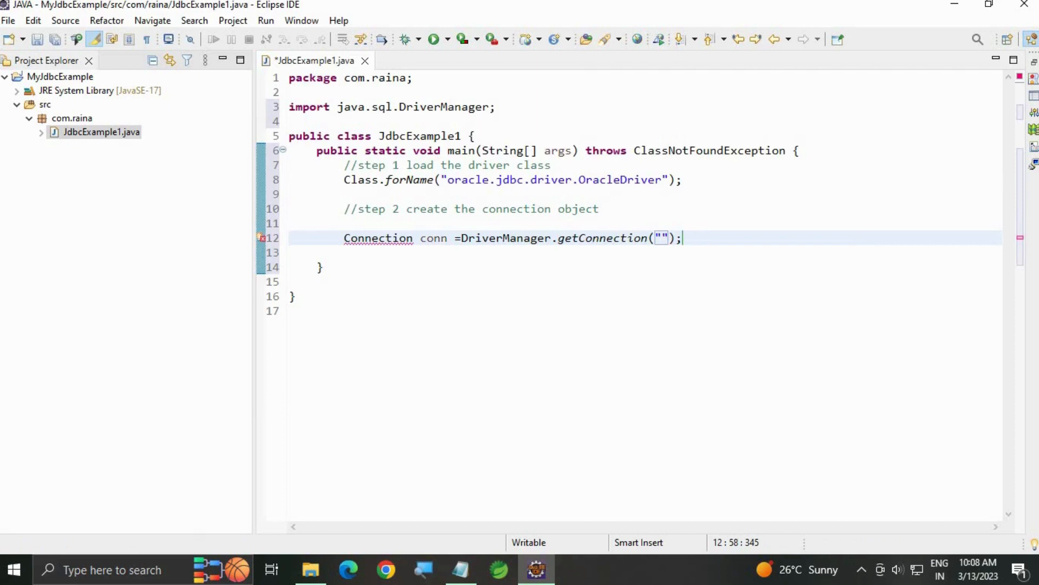
mouse_move(707, 160)
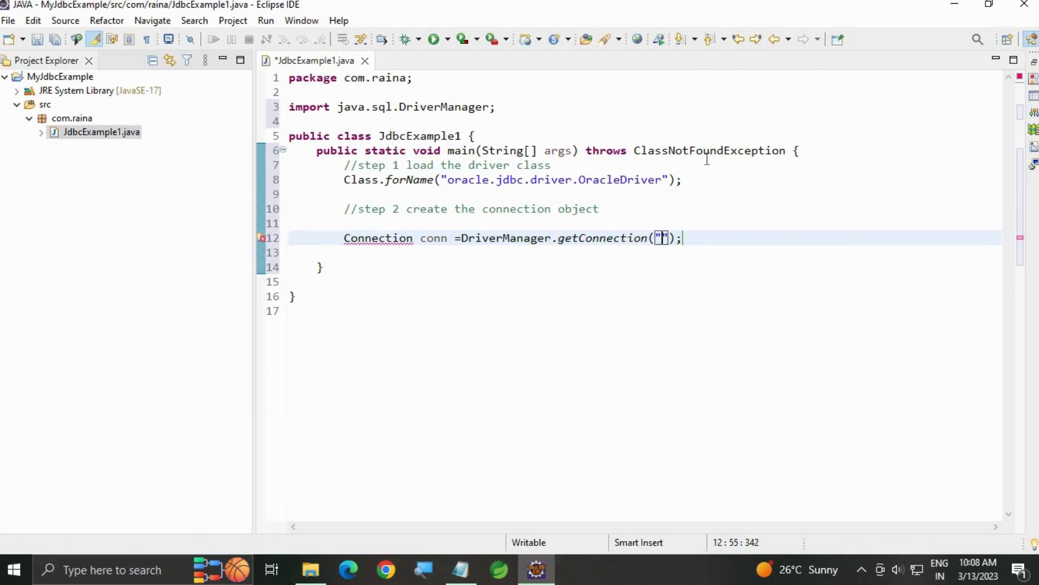
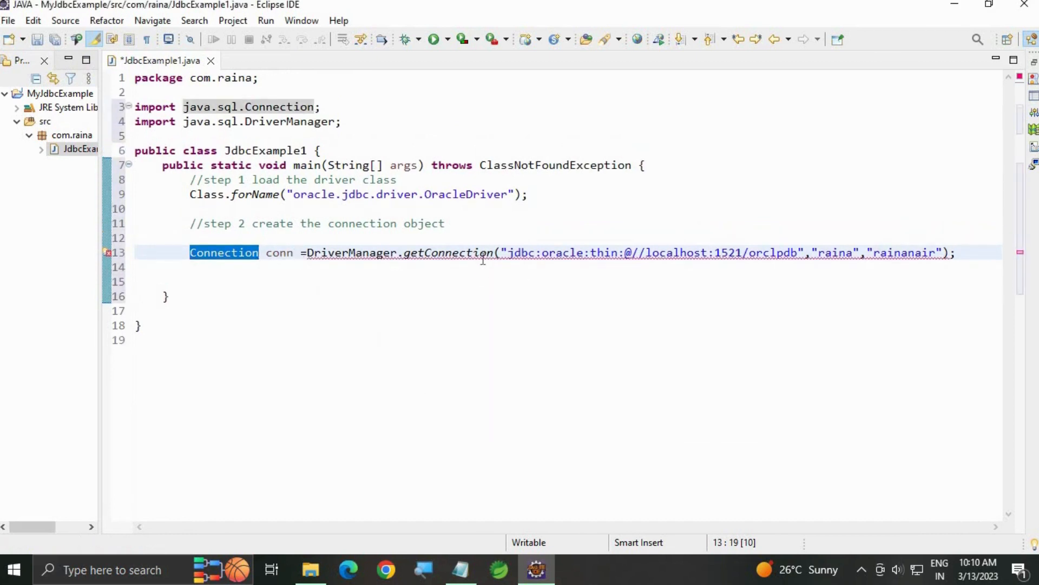
Enter the URL jdbc:oracle:thin:@//localhost:1521/orclpdb and begin a second string argument
mouse_move(471, 304)
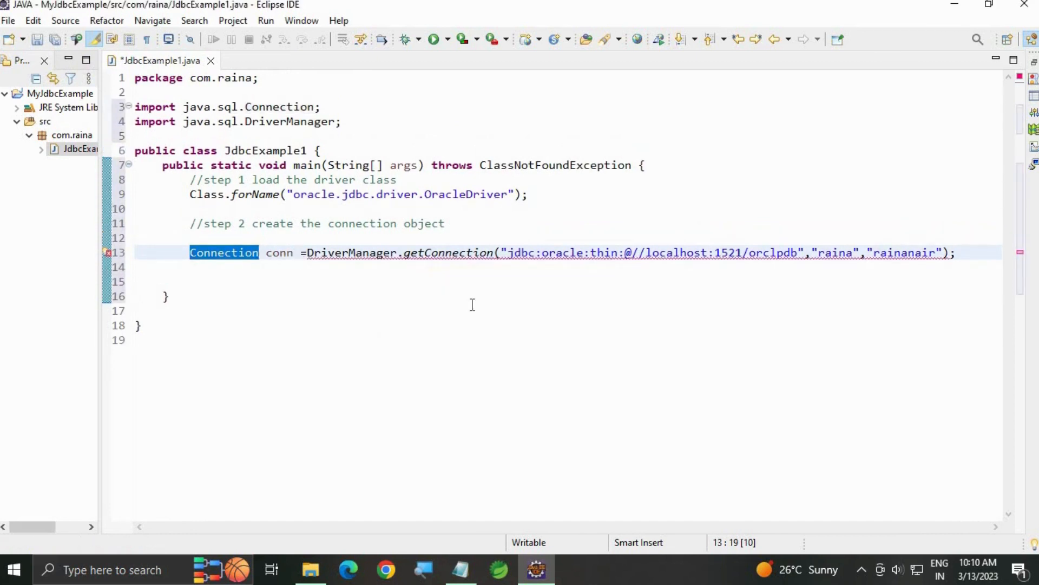